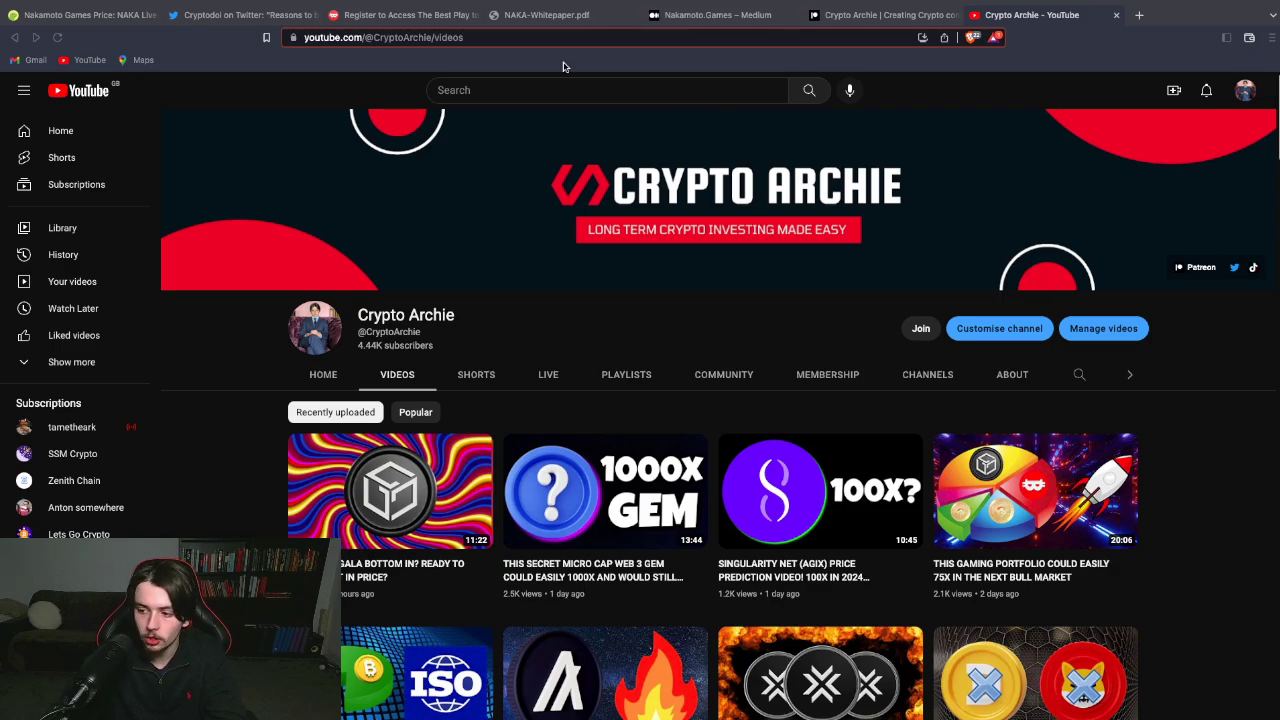
Switch from the YouTube channel to the Nakamoto Games price page on CoinGecko
{"action": "left_click", "coordinate": [80, 15]}
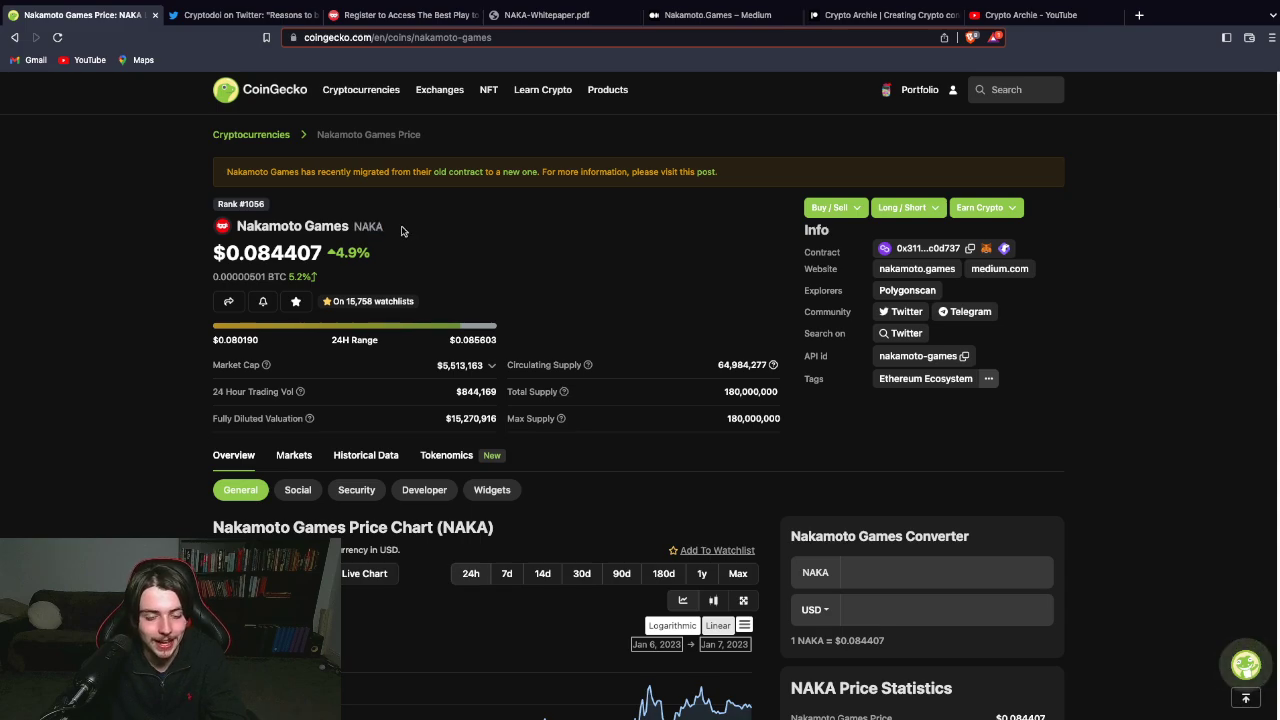
{"action": "left_click", "coordinate": [293, 455]}
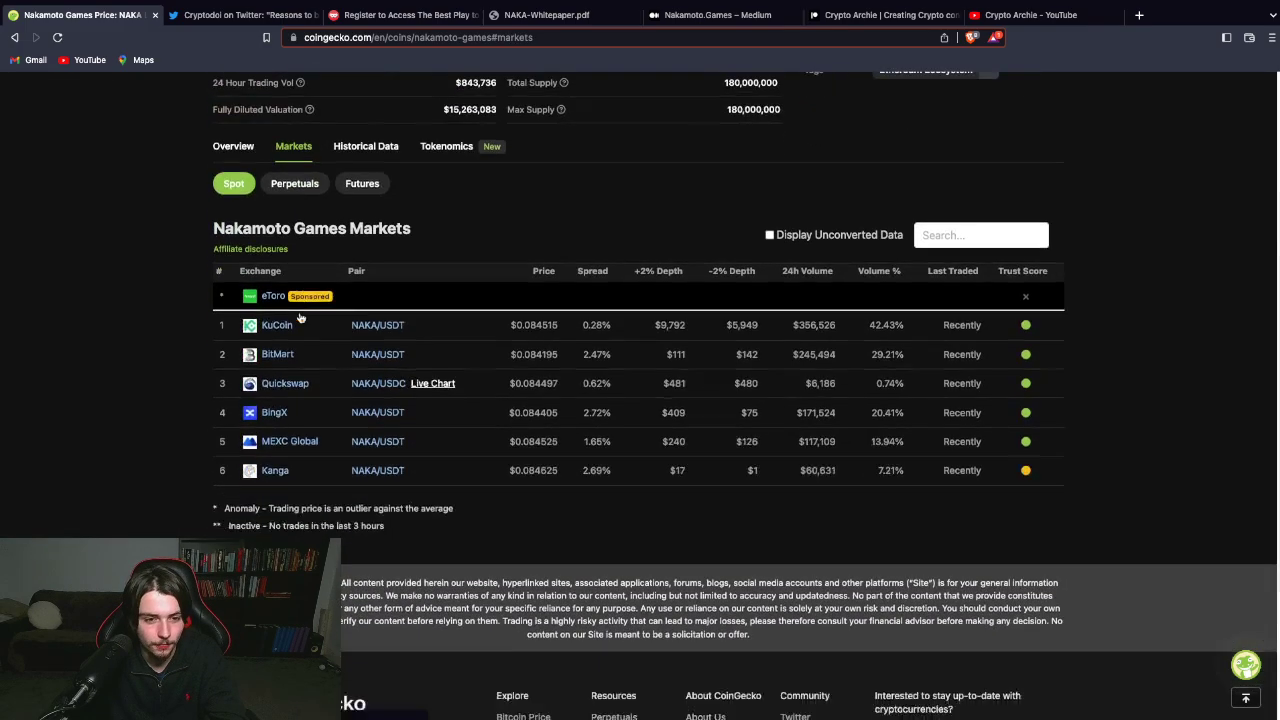
{"action": "scroll", "scroll_direction": "down", "scroll_amount": 3}
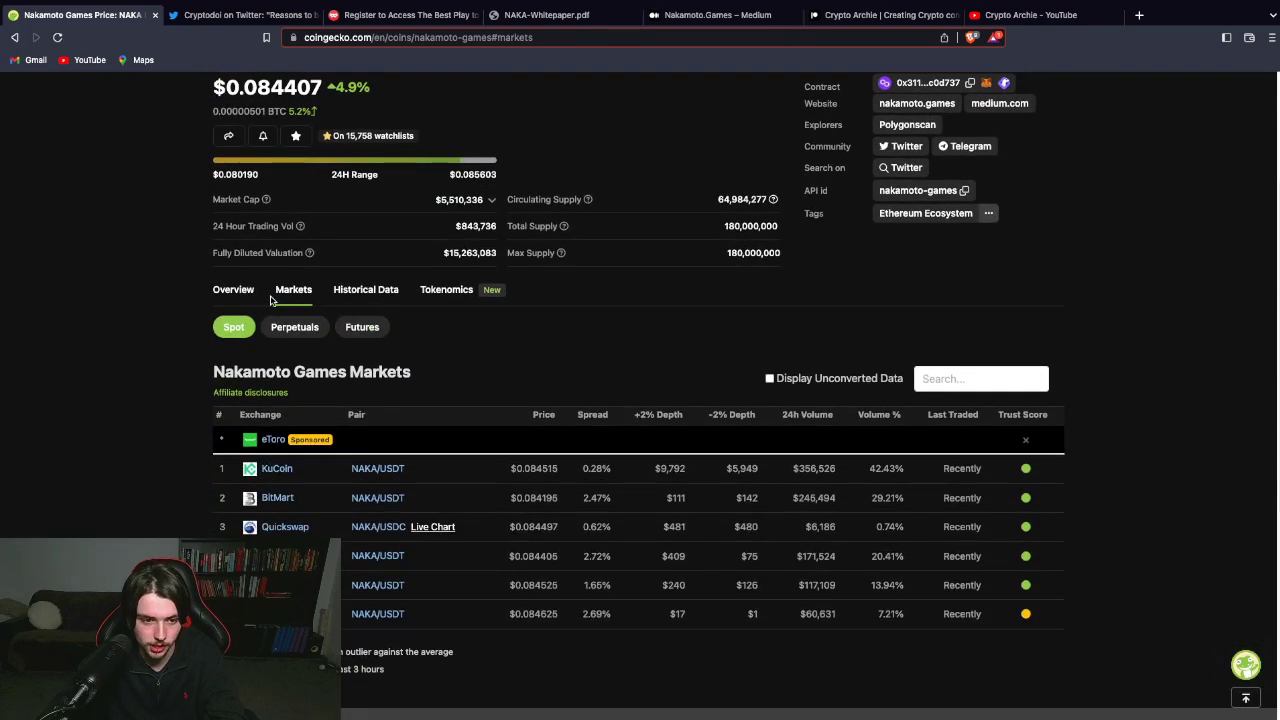
{"action": "left_click", "coordinate": [233, 290]}
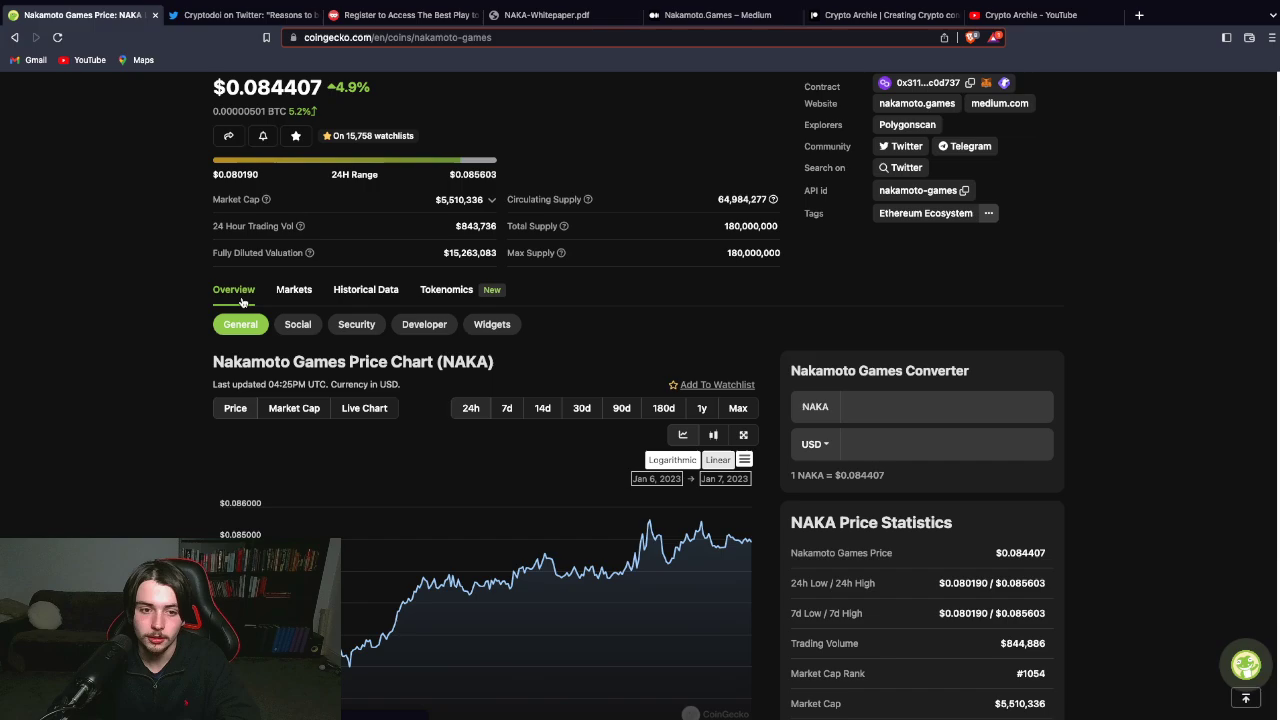
{"action": "scroll", "scroll_direction": "up", "scroll_amount": 3}
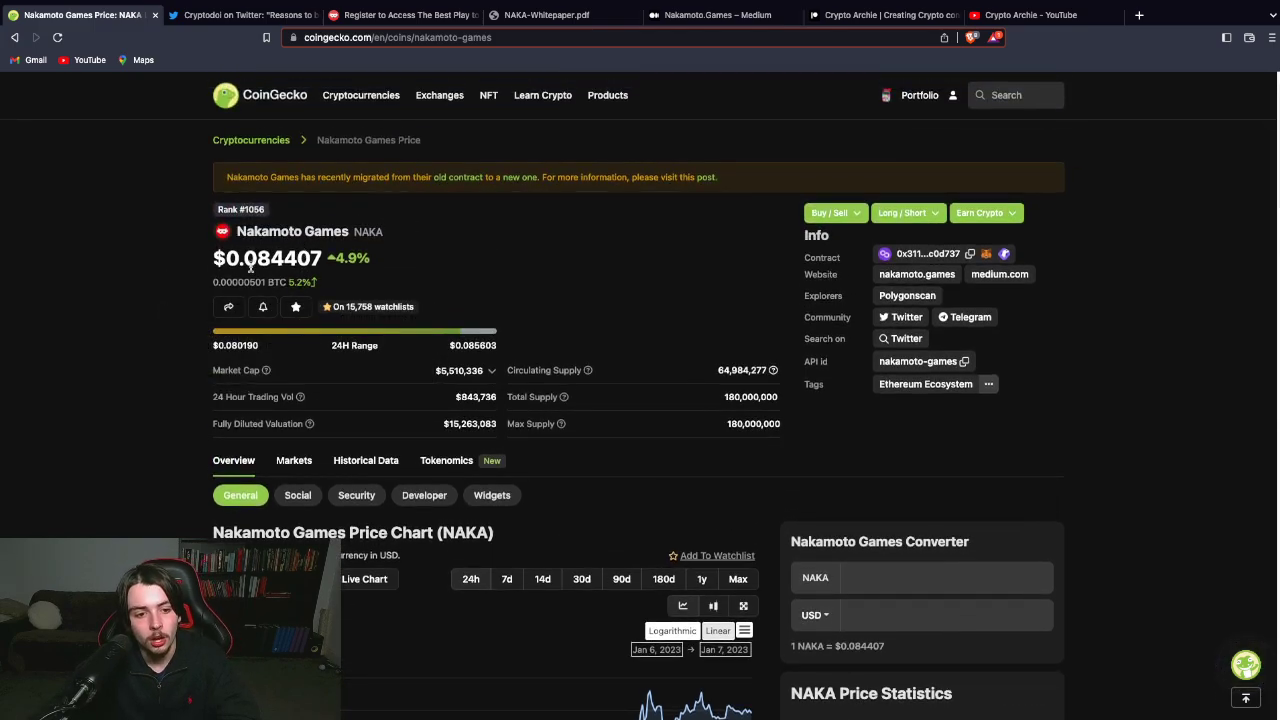
{"action": "double_click", "coordinate": [267, 231]}
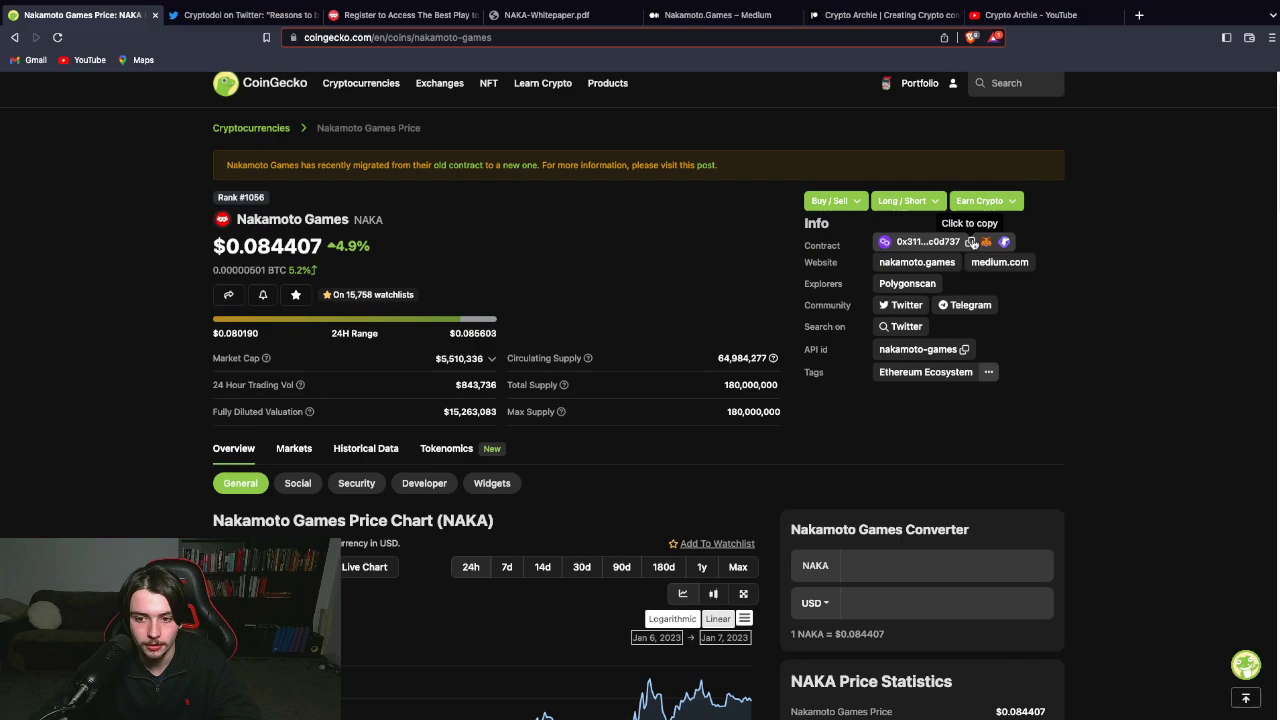
{"action": "left_click", "coordinate": [294, 448]}
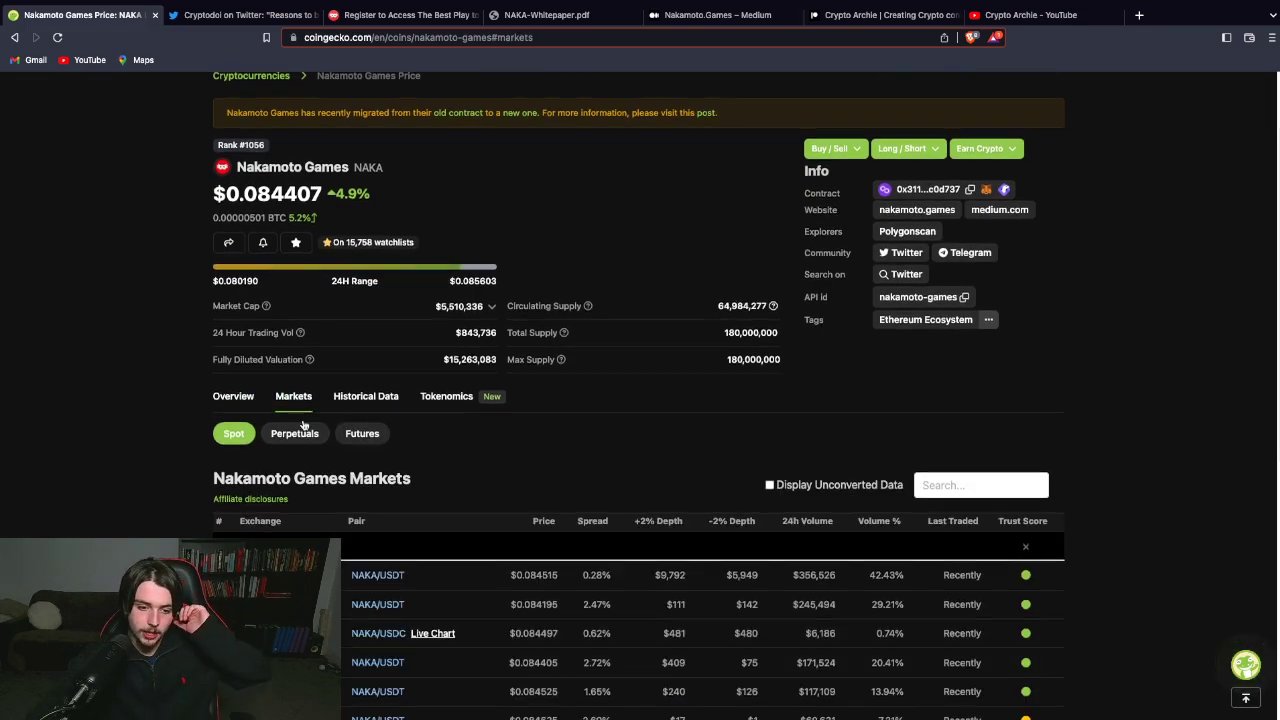
{"action": "scroll", "scroll_direction": "down", "scroll_amount": 3}
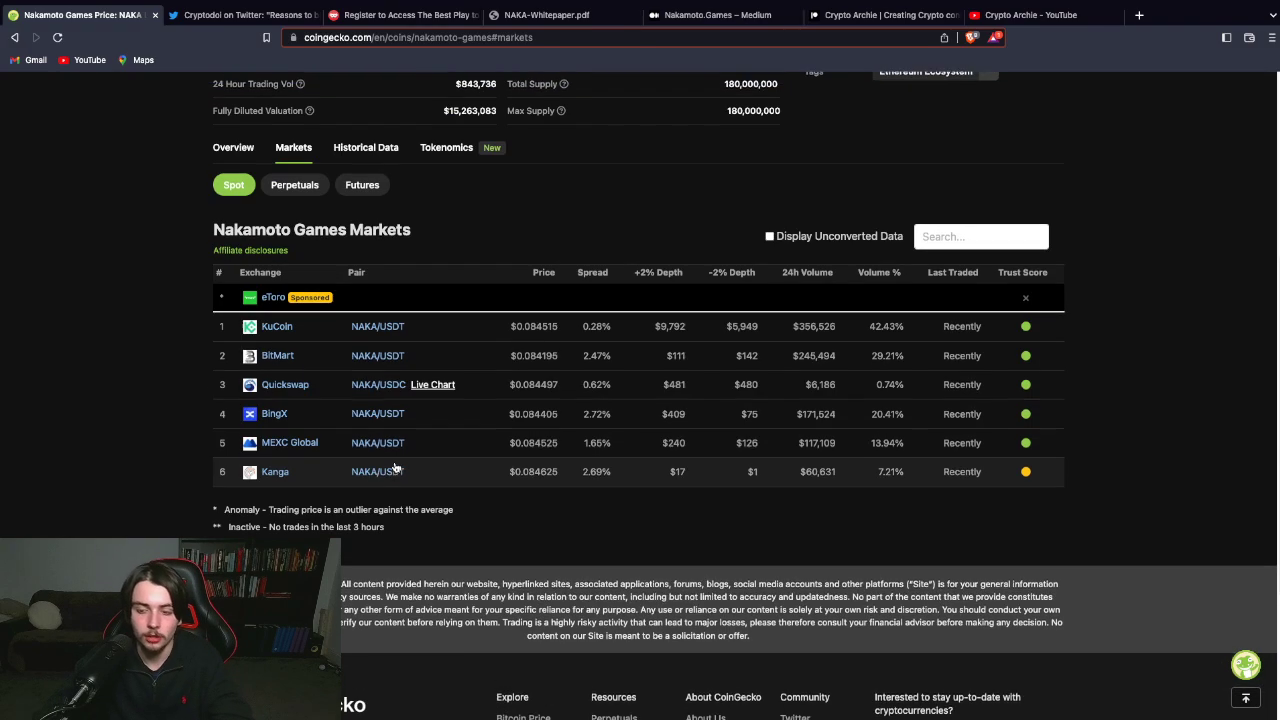
{"action": "left_click", "coordinate": [233, 153]}
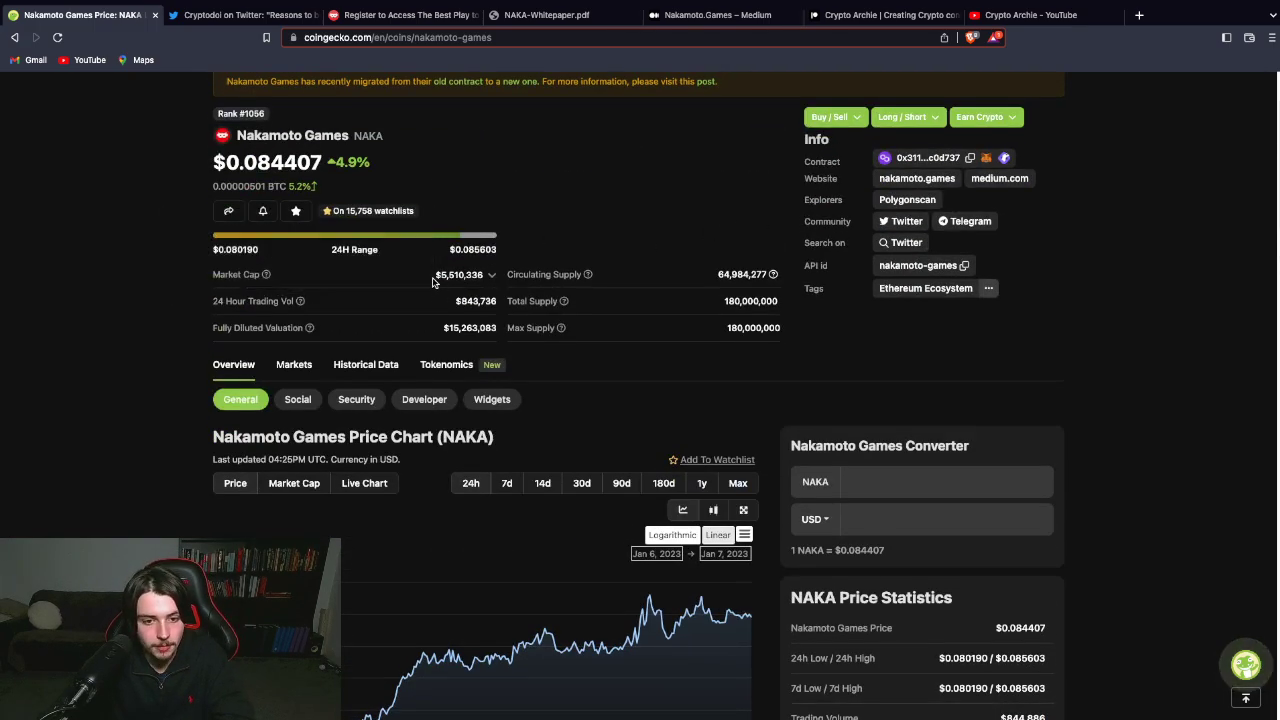
{"action": "double_click", "coordinate": [459, 274]}
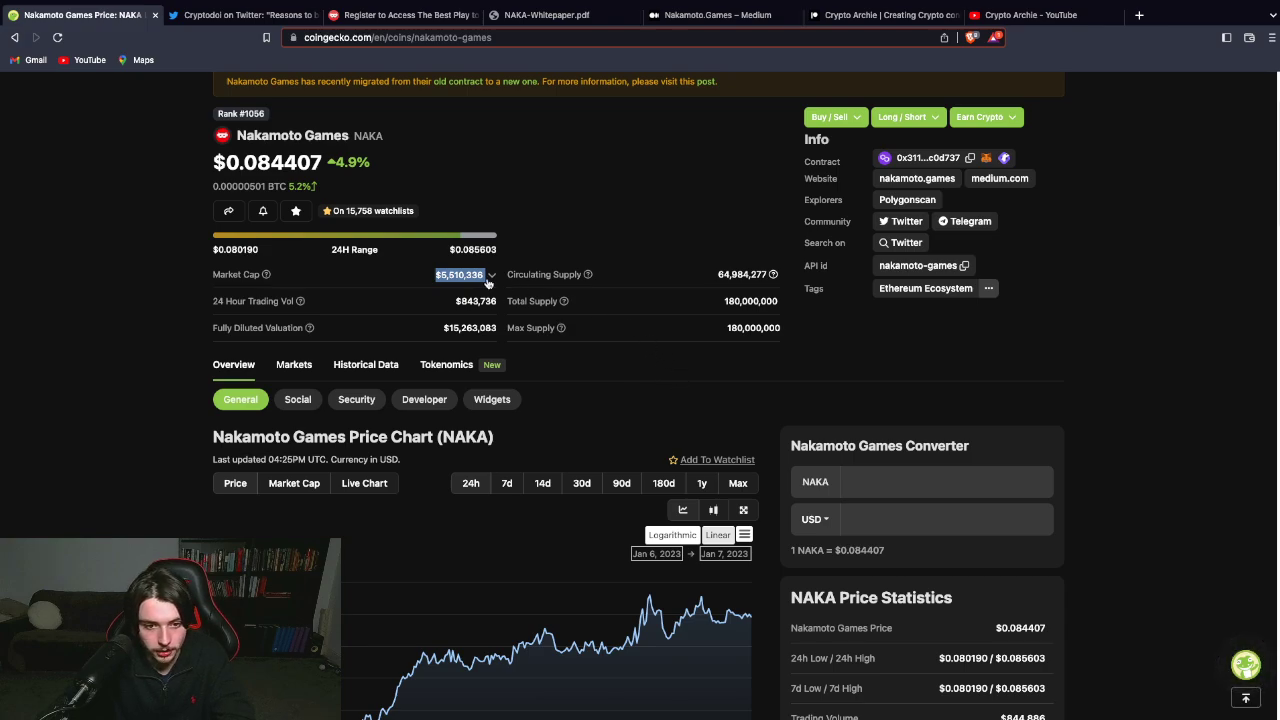
{"action": "mouse_move", "coordinate": [414, 280]}
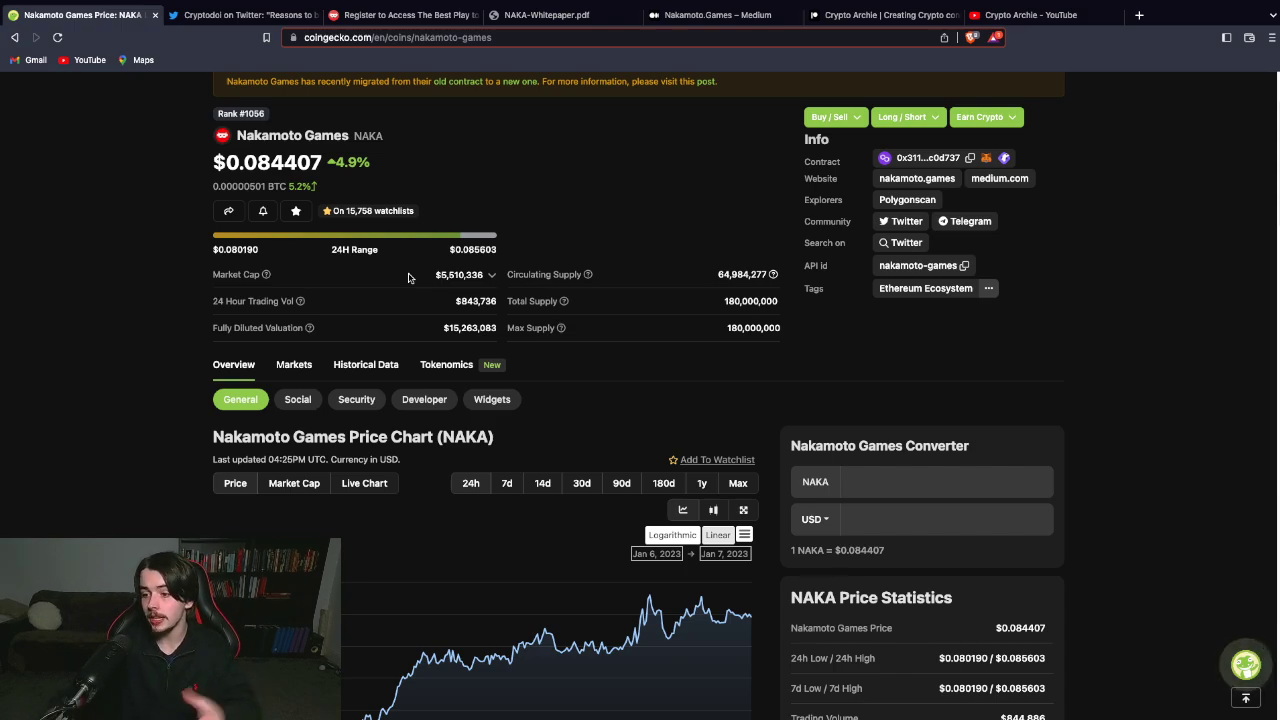
{"action": "scroll", "scroll_direction": "up", "scroll_amount": 3}
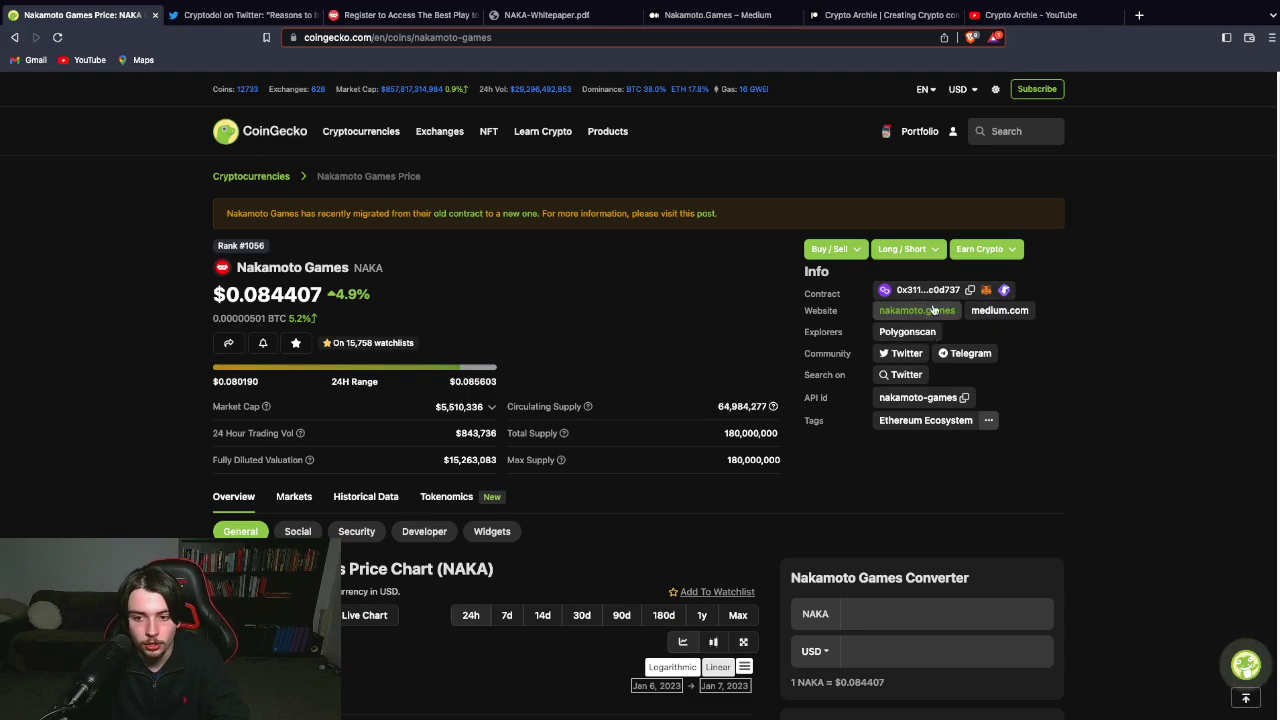
Go to the official nakamoto.games site from CoinGecko and start down its homepage
{"action": "left_click", "coordinate": [1222, 15]}
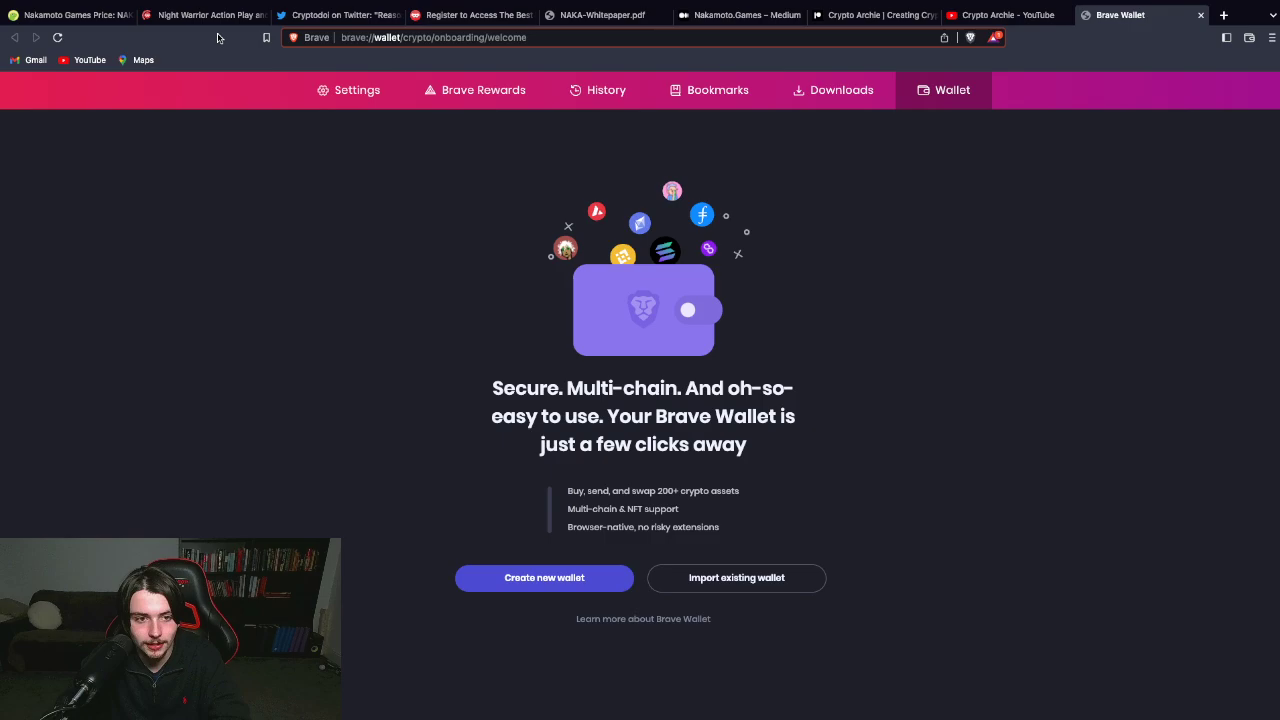
{"action": "left_click", "coordinate": [205, 14]}
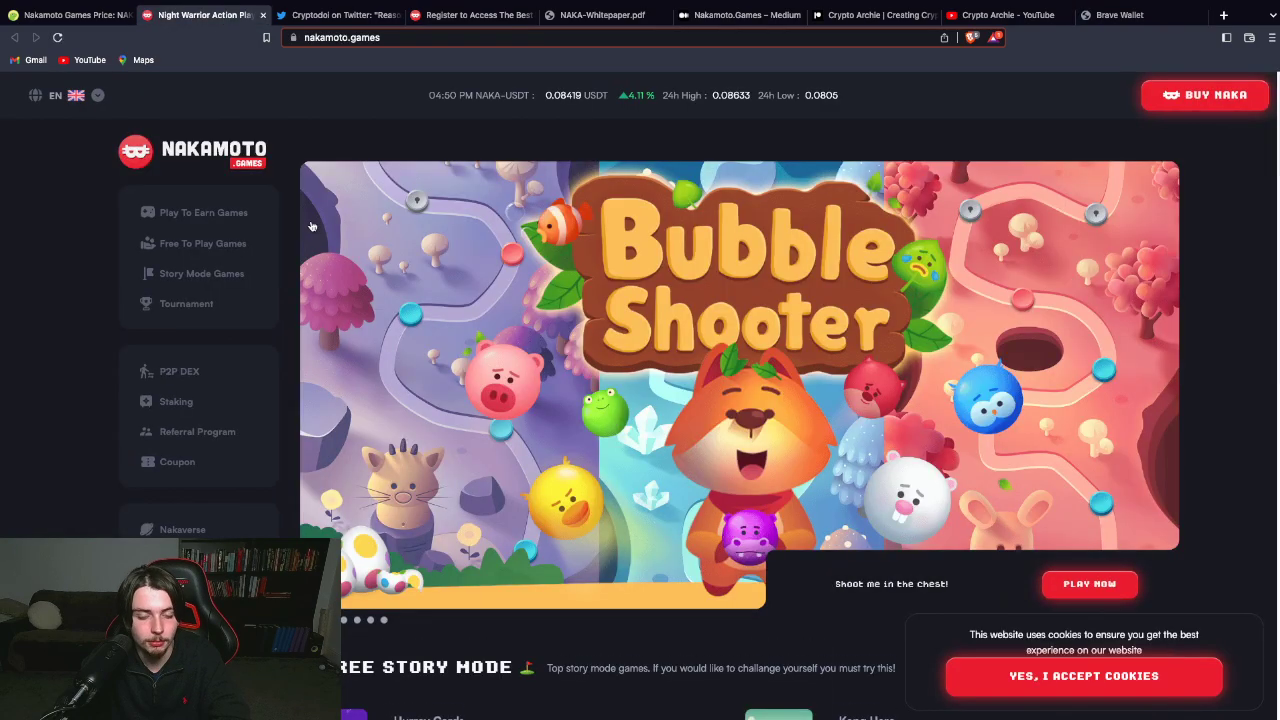
{"action": "scroll", "scroll_direction": "down", "scroll_amount": 3}
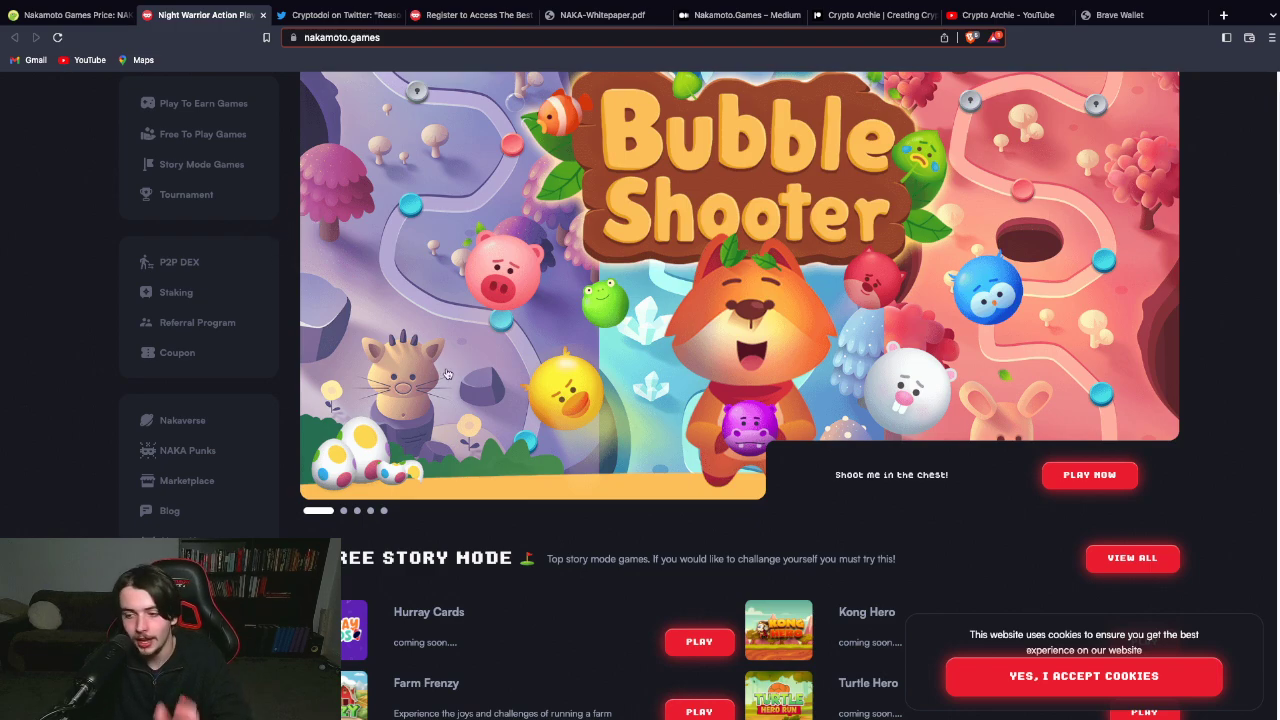
{"action": "scroll", "scroll_direction": "down", "scroll_amount": 3}
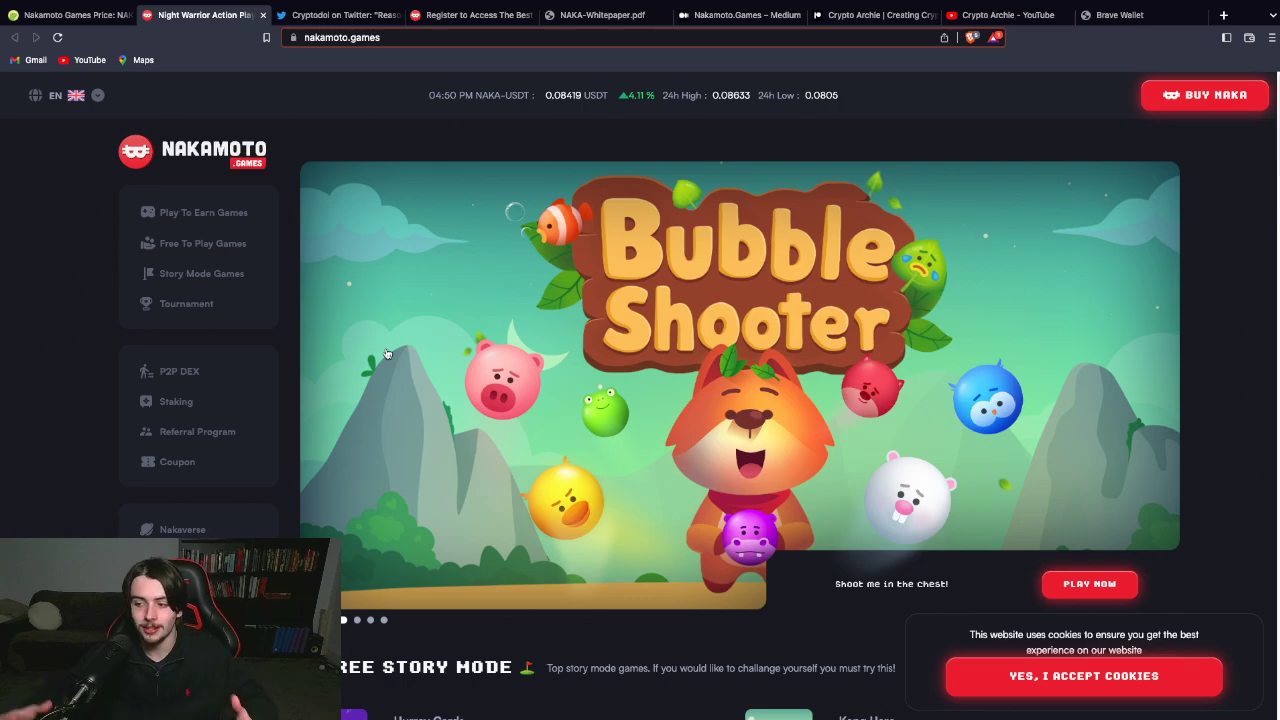
Browse through the homepage's game listings to the bottom sections
{"action": "scroll", "scroll_direction": "down", "scroll_amount": 3}
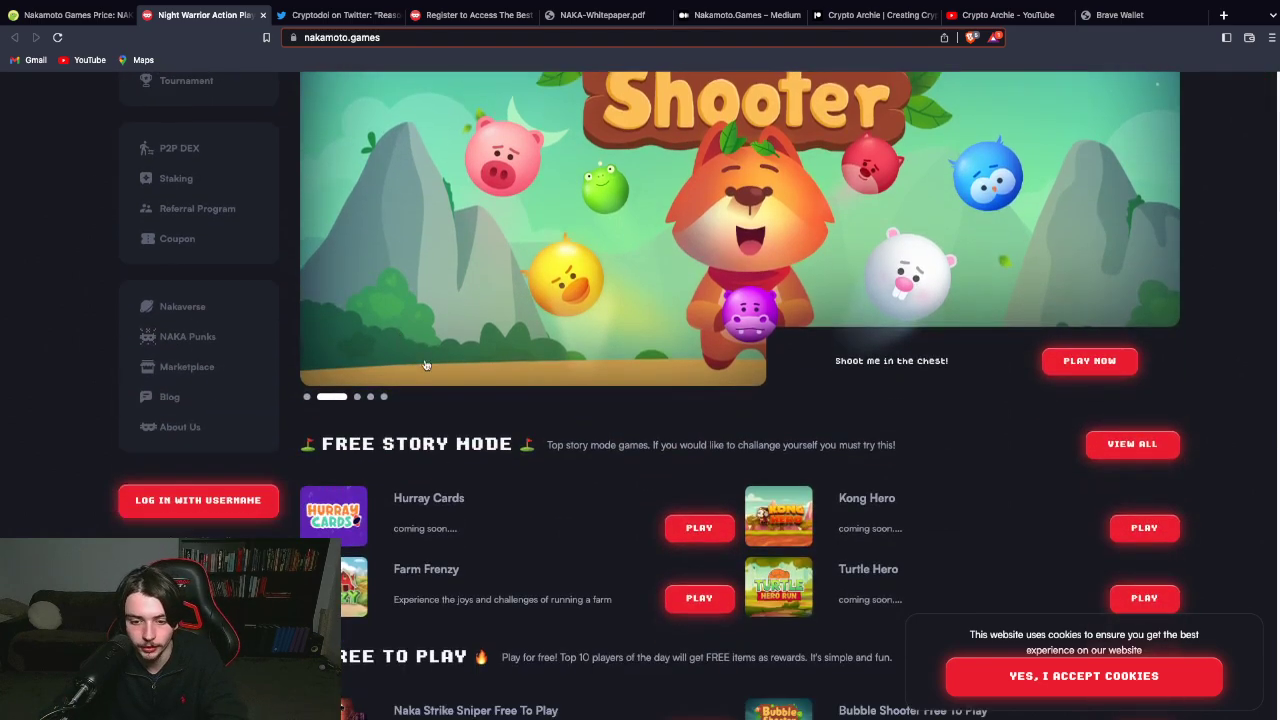
{"action": "scroll", "scroll_direction": "down", "scroll_amount": 3}
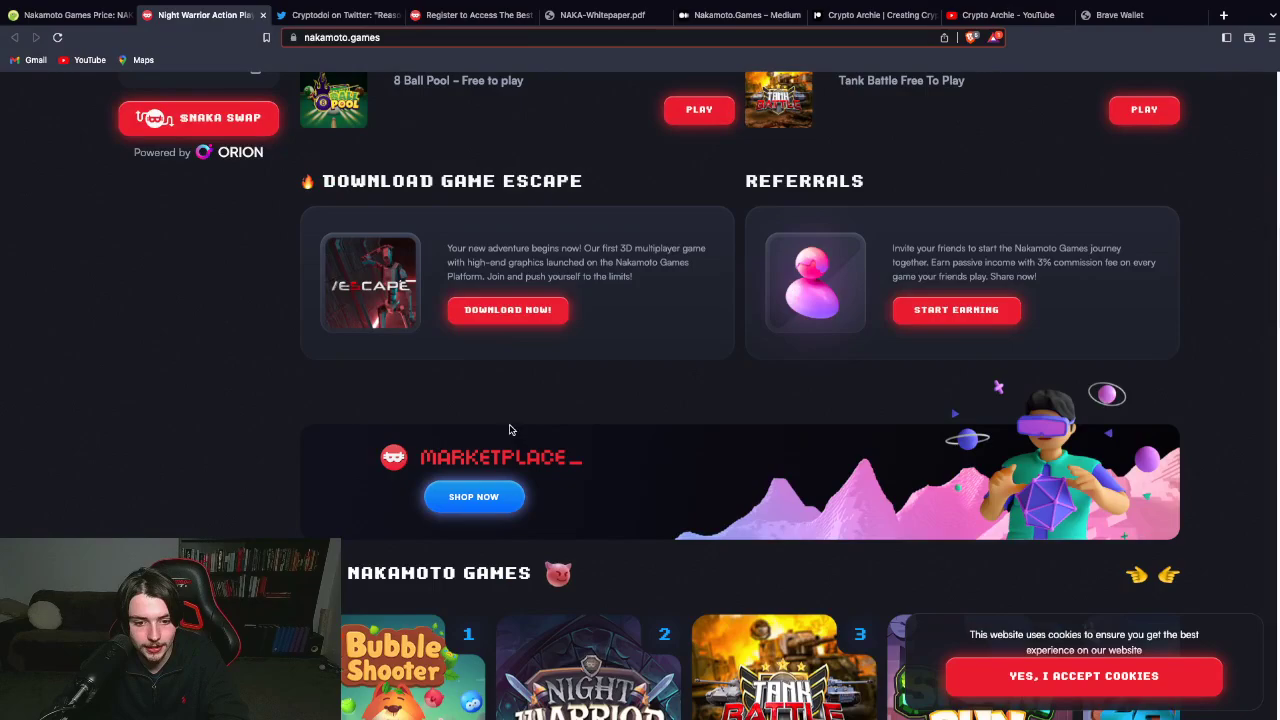
{"action": "scroll", "scroll_direction": "down", "scroll_amount": 3}
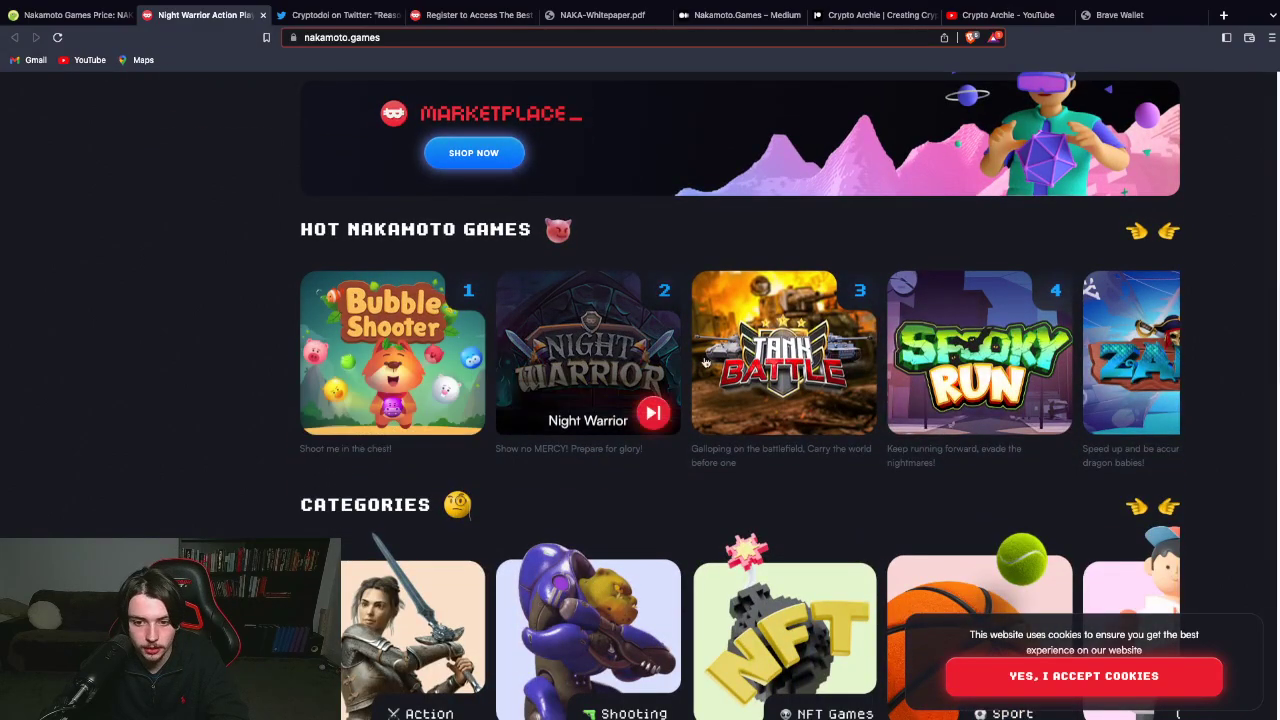
{"action": "scroll", "scroll_direction": "down", "scroll_amount": 3}
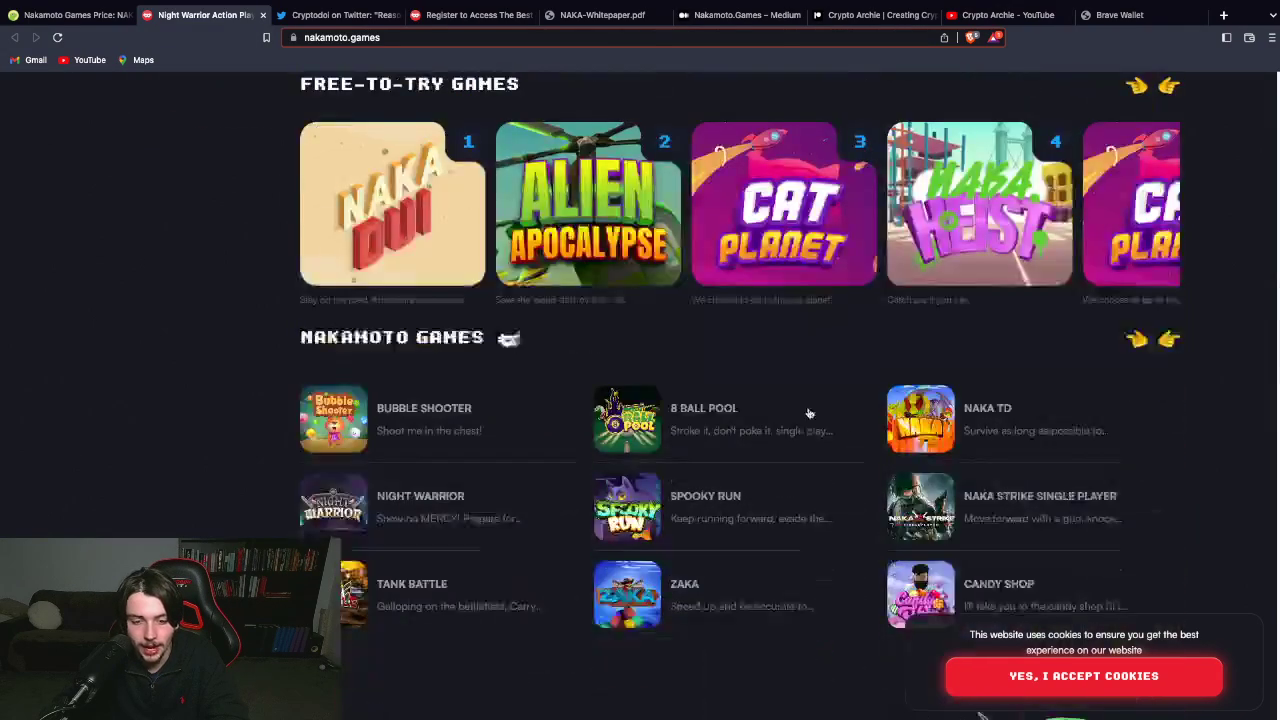
{"action": "scroll", "scroll_direction": "down", "scroll_amount": 3}
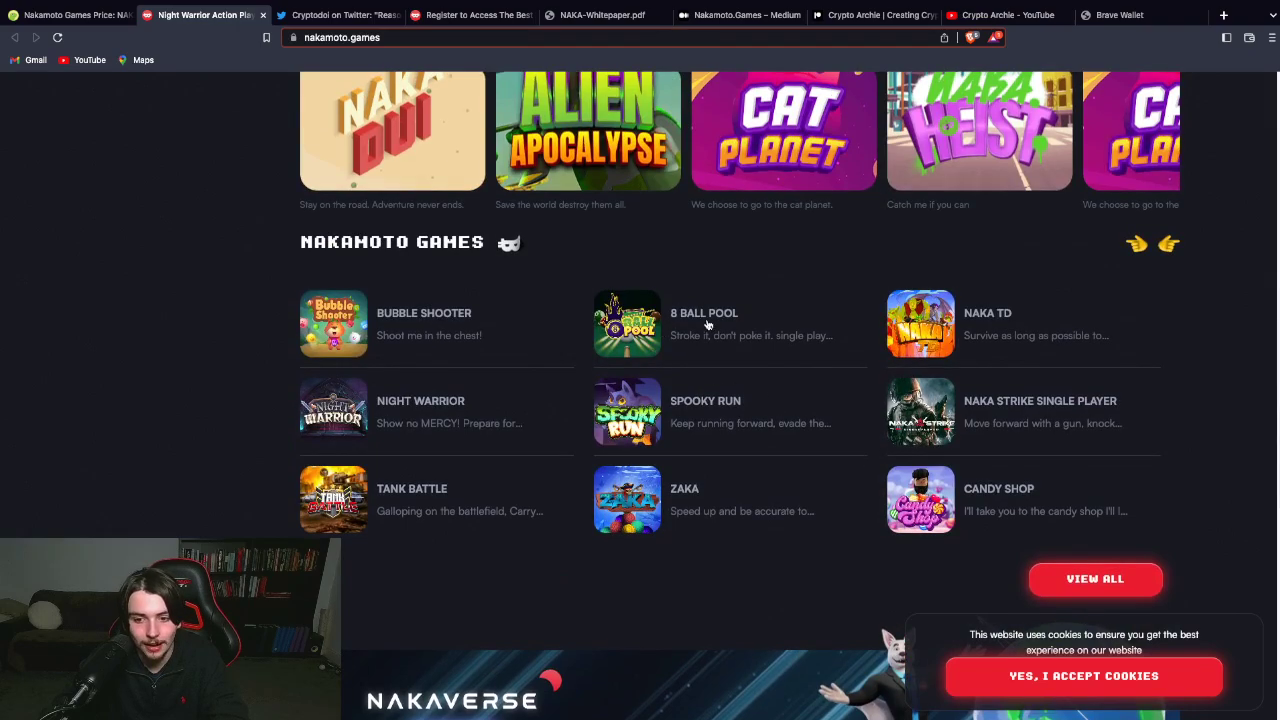
{"action": "scroll", "scroll_direction": "down", "scroll_amount": 3}
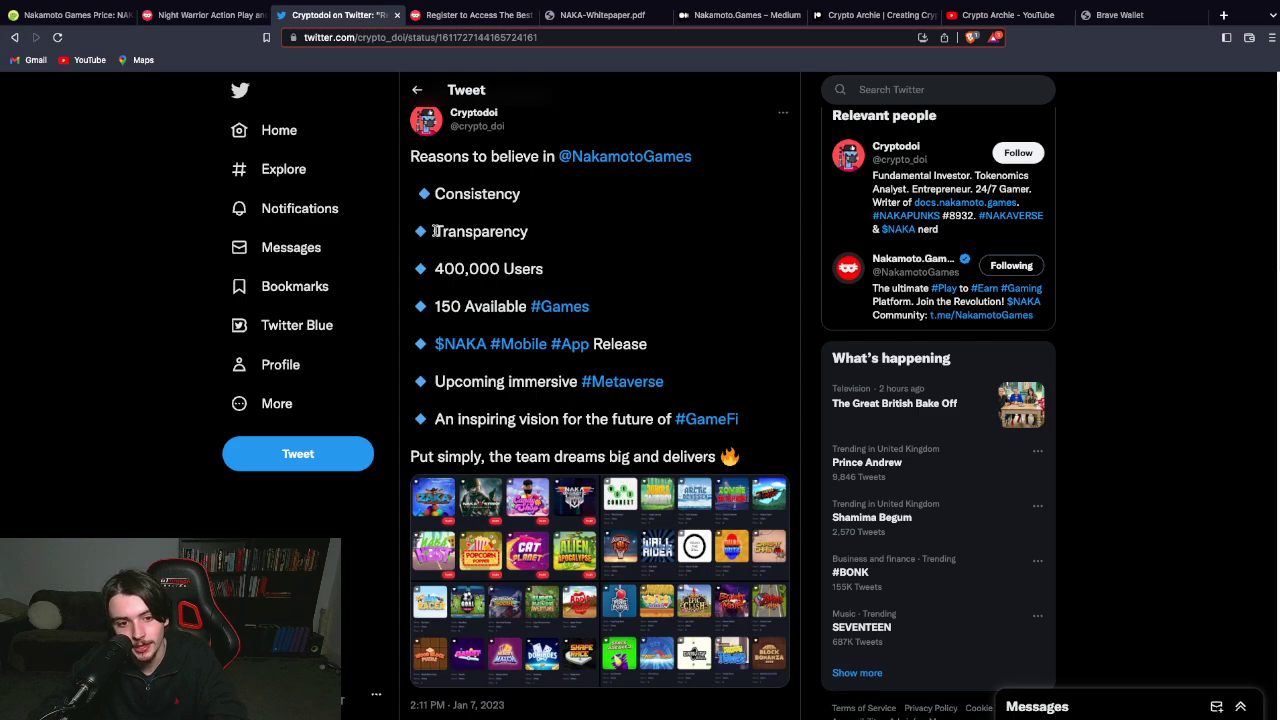
Enlarge the game grid image attached to Cryptodoi's tweet in the photo viewer
{"action": "double_click", "coordinate": [448, 268]}
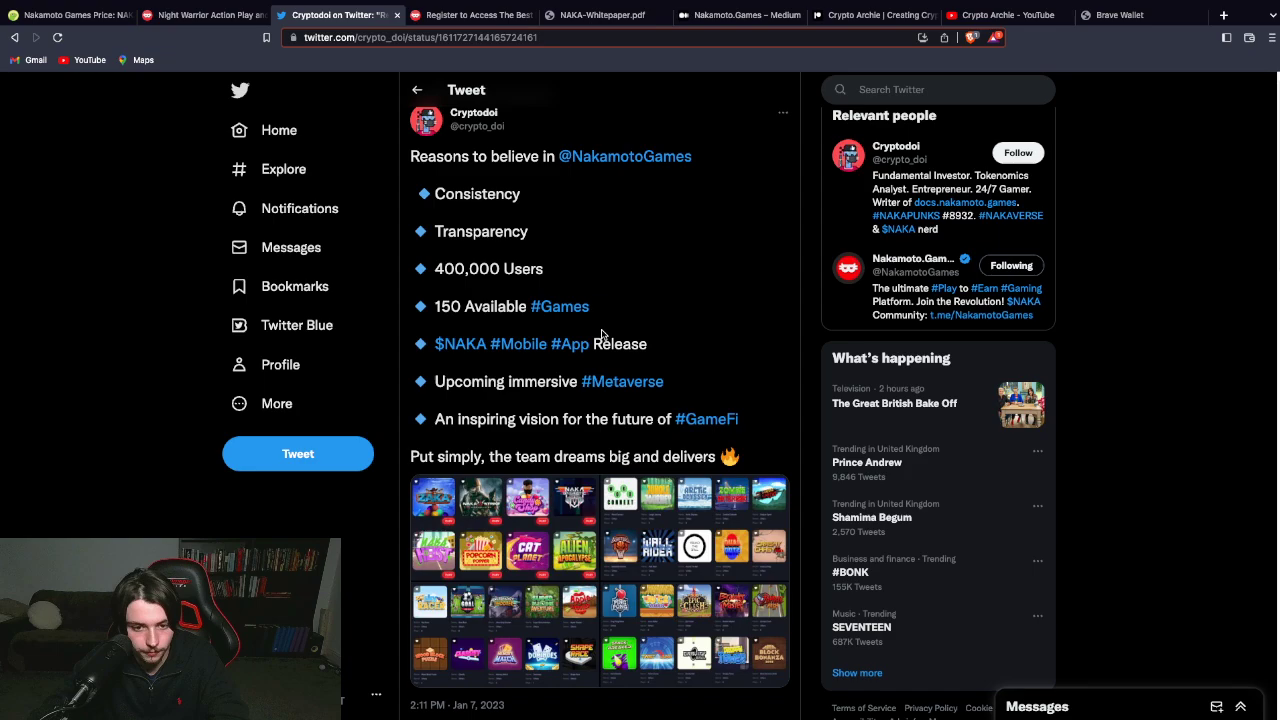
{"action": "mouse_move", "coordinate": [460, 343]}
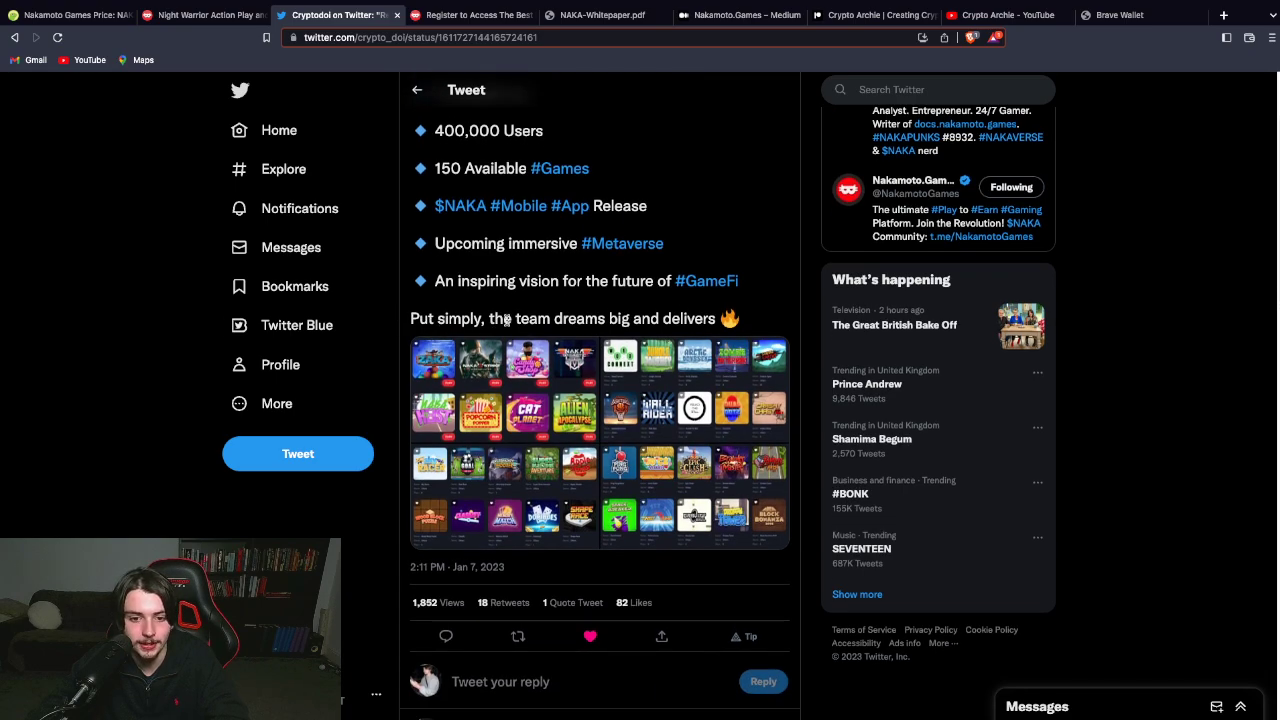
{"action": "mouse_move", "coordinate": [560, 430]}
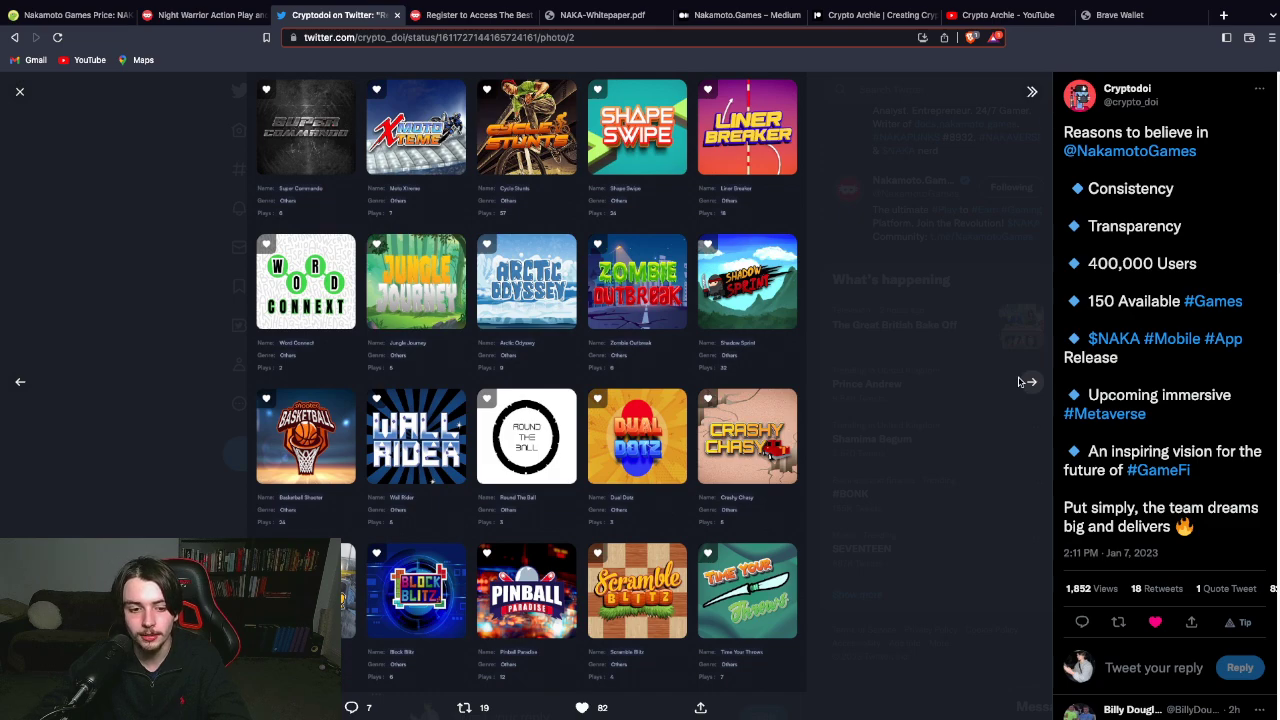
Page through game-catalogue photos 3 and 4, then close back to the tweet
{"action": "left_click", "coordinate": [1031, 381]}
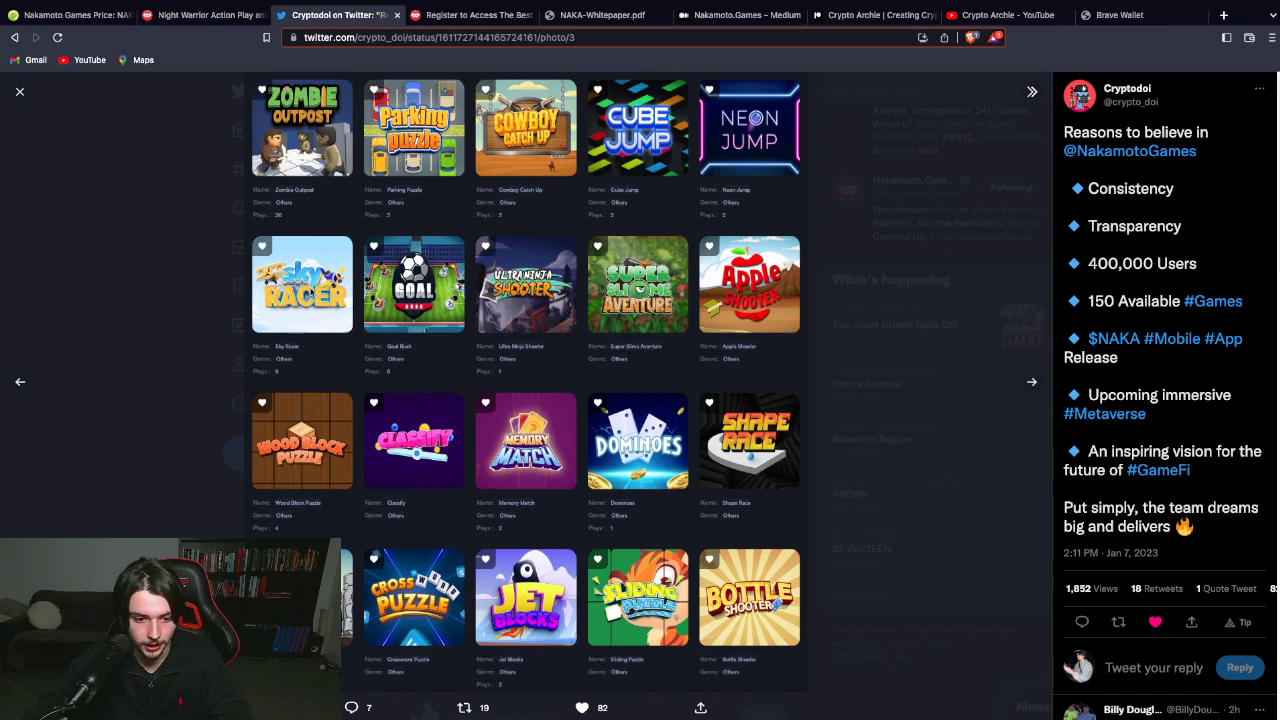
{"action": "mouse_move", "coordinate": [193, 304]}
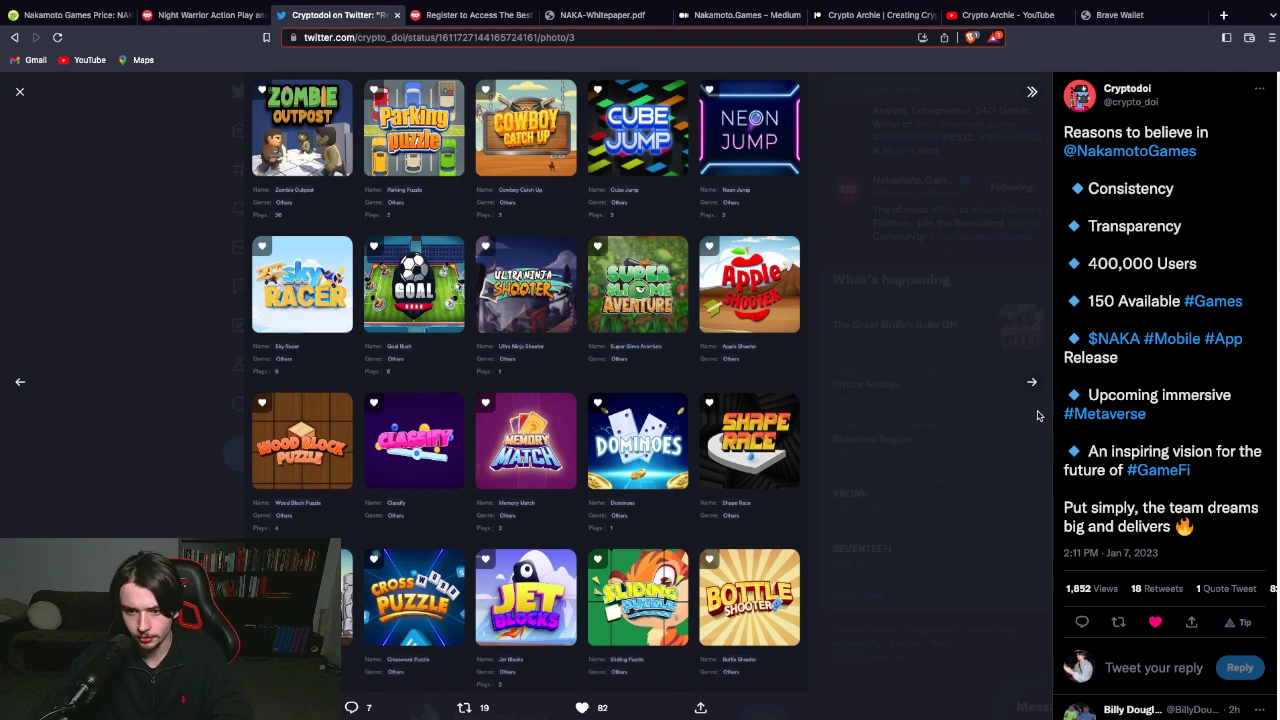
{"action": "left_click", "coordinate": [1031, 381]}
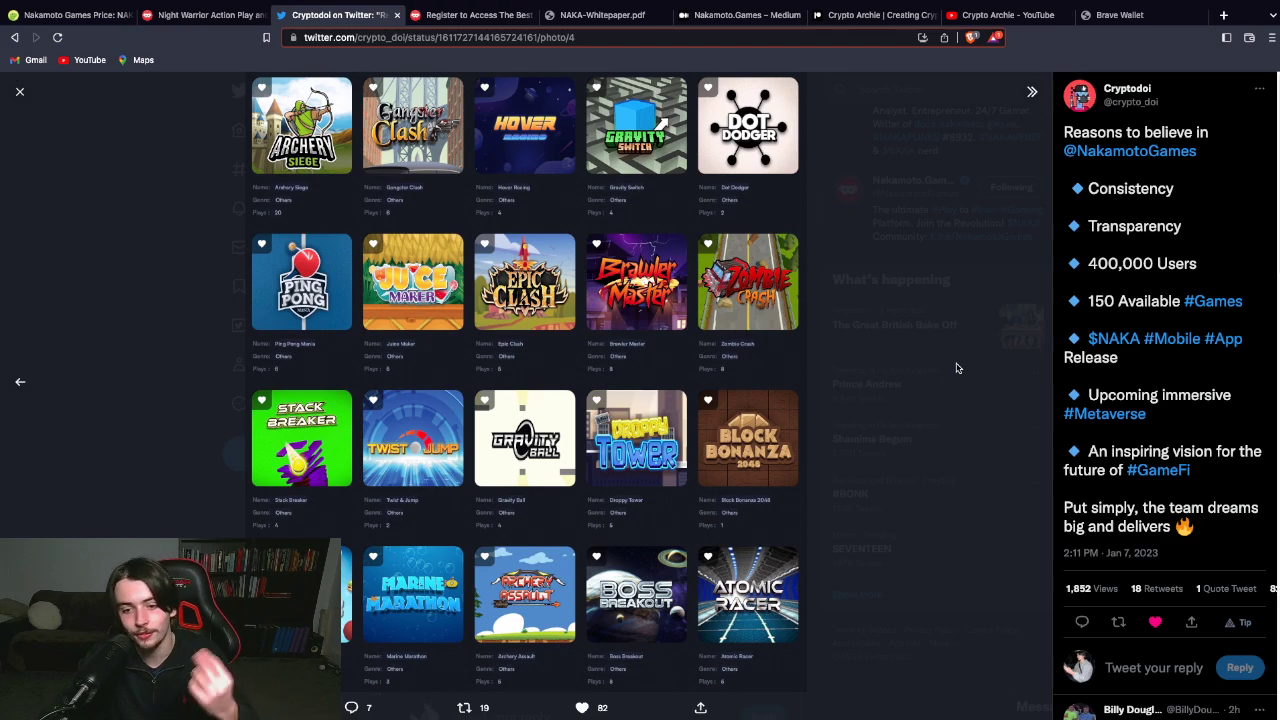
{"action": "mouse_move", "coordinate": [943, 363]}
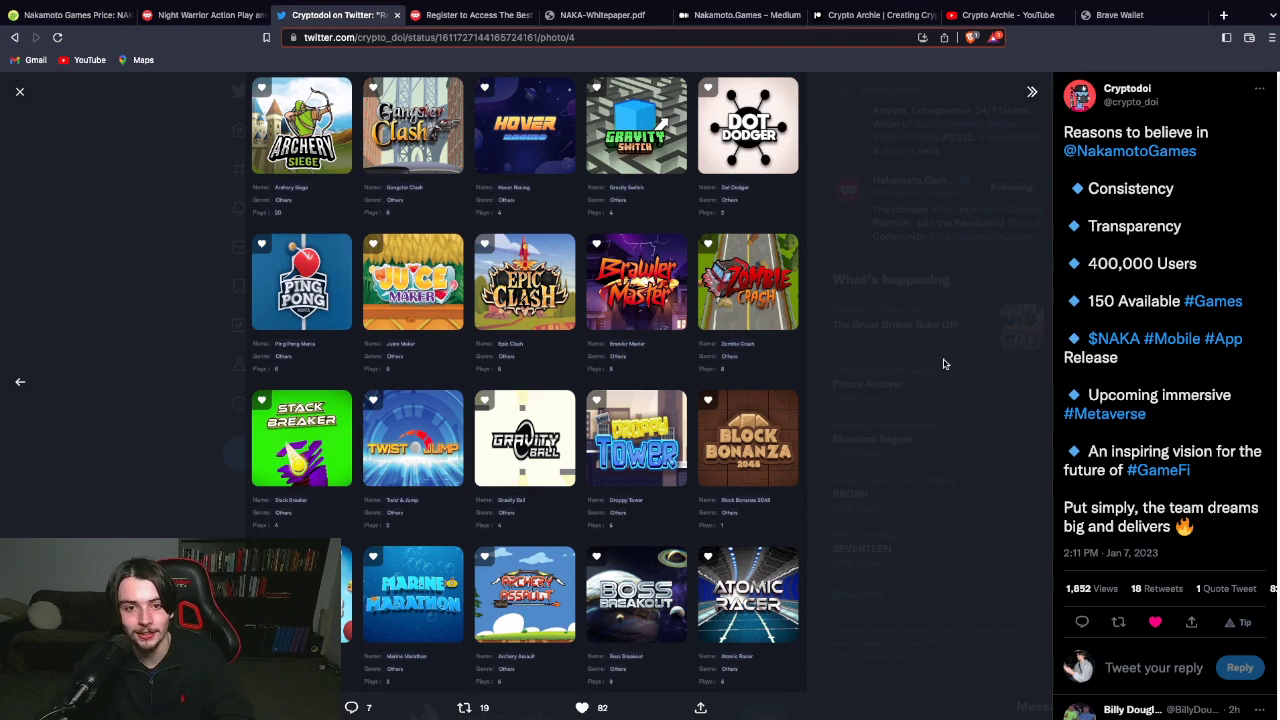
{"action": "mouse_move", "coordinate": [19, 91]}
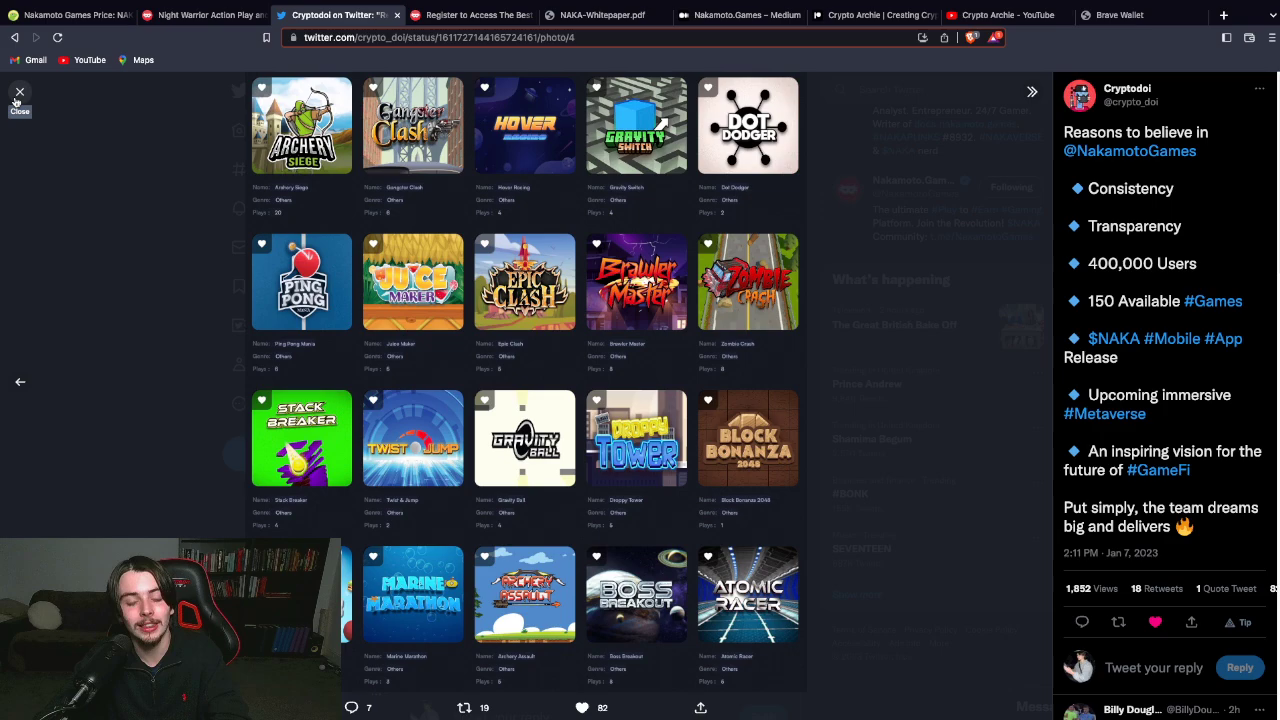
{"action": "left_click", "coordinate": [19, 91]}
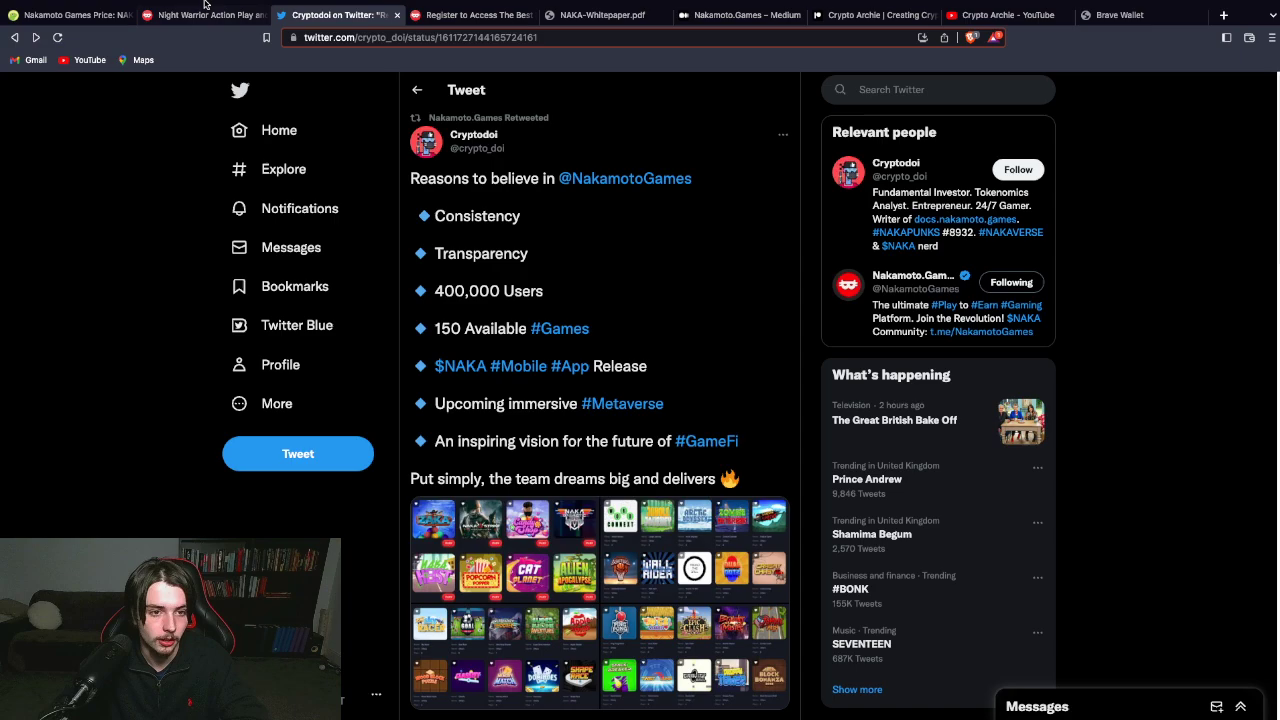
Revisit the homepage's Categories and games sections, then bring up NAKA-Whitepaper.pdf
{"action": "left_click", "coordinate": [200, 14]}
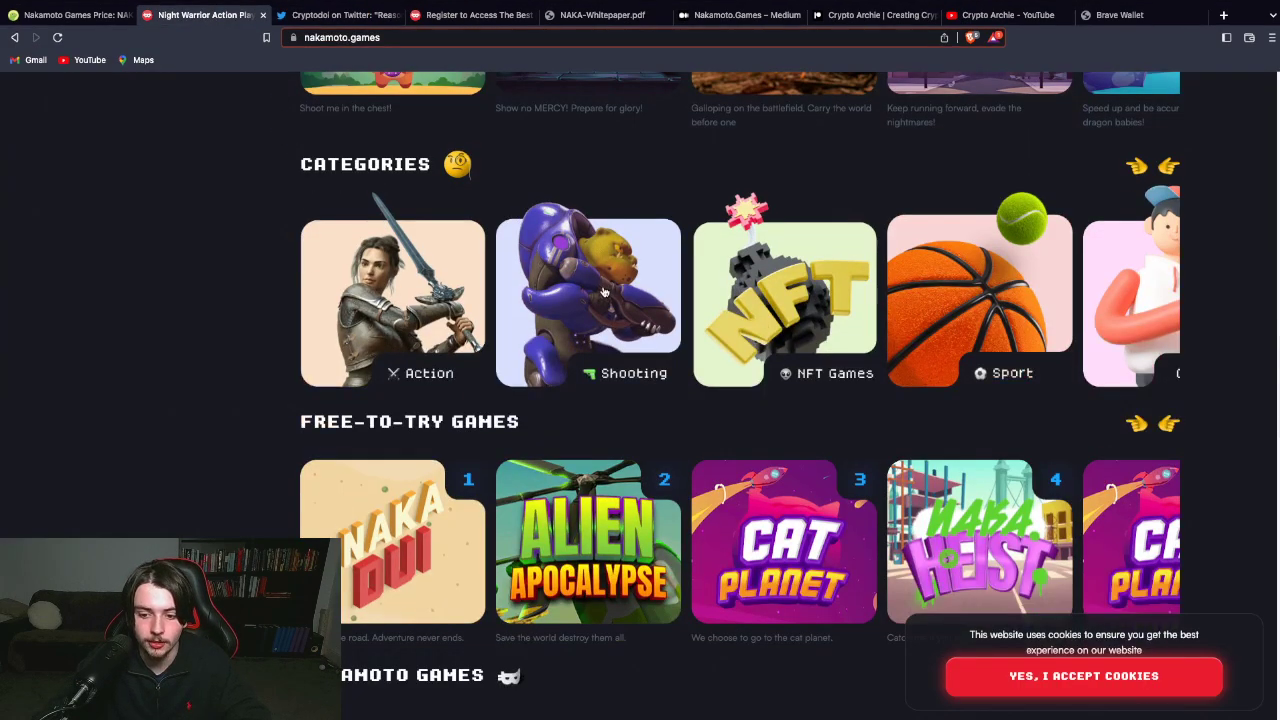
{"action": "scroll", "scroll_direction": "down", "scroll_amount": 3}
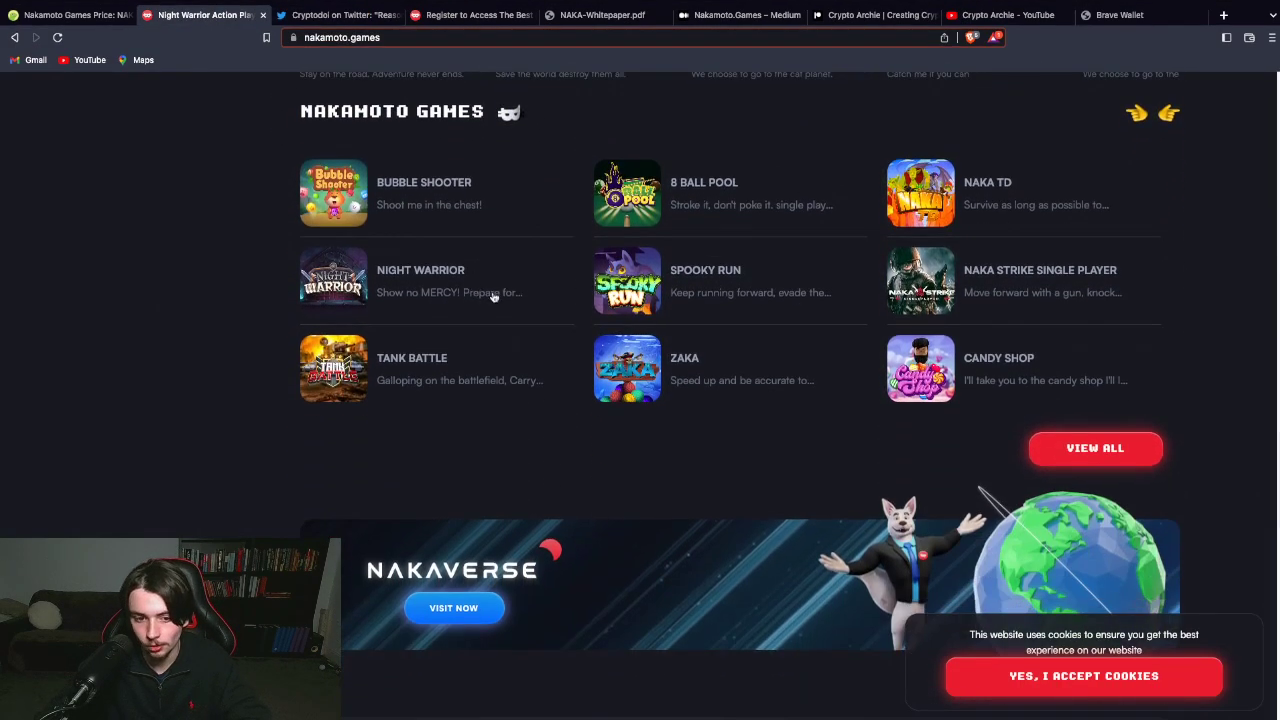
{"action": "scroll", "scroll_direction": "down", "scroll_amount": 3}
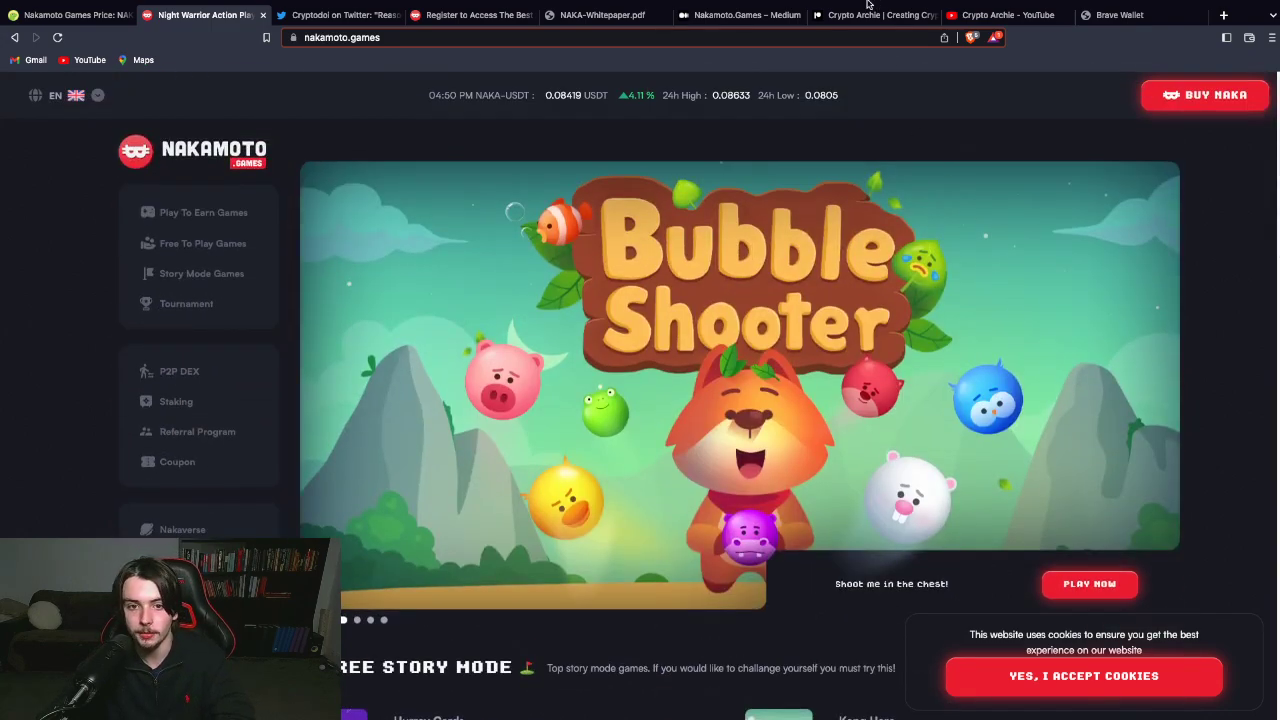
{"action": "left_click", "coordinate": [600, 14]}
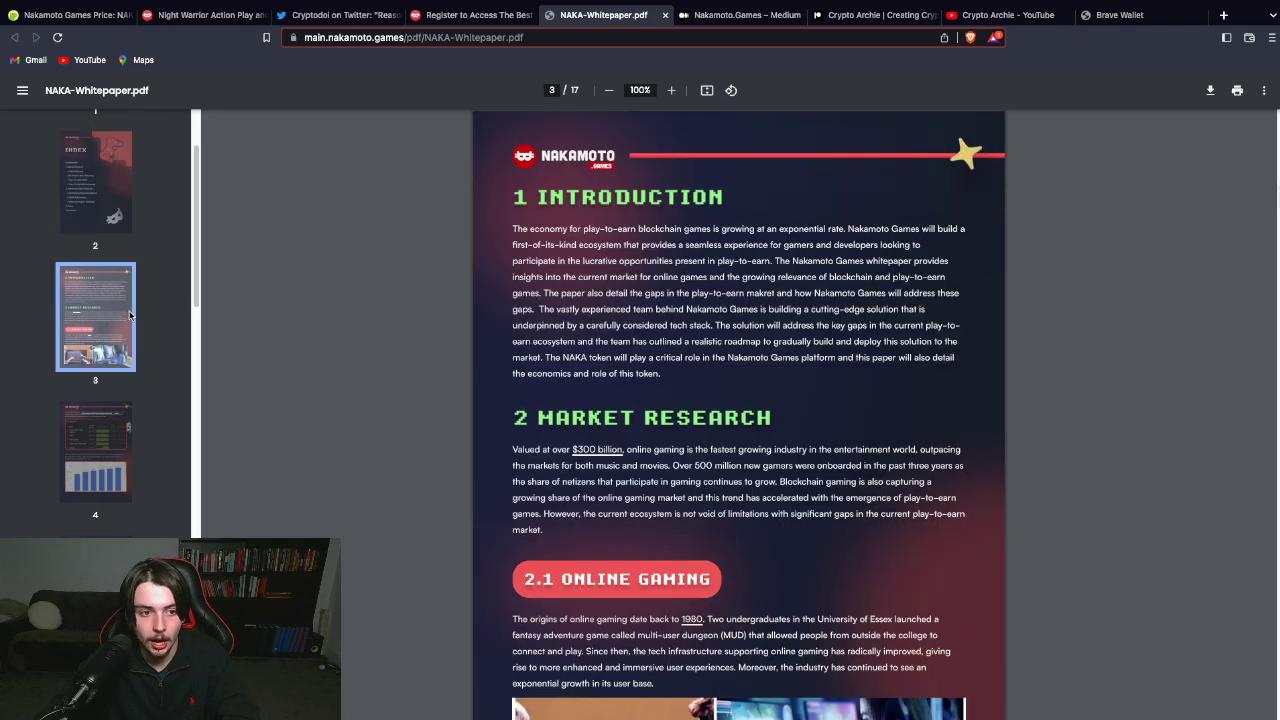
Jump to whitepaper pages 10 and 8 (game artwork, play-to-earn shortcomings), then return to CoinGecko
{"action": "scroll", "scroll_direction": "down", "scroll_amount": 3}
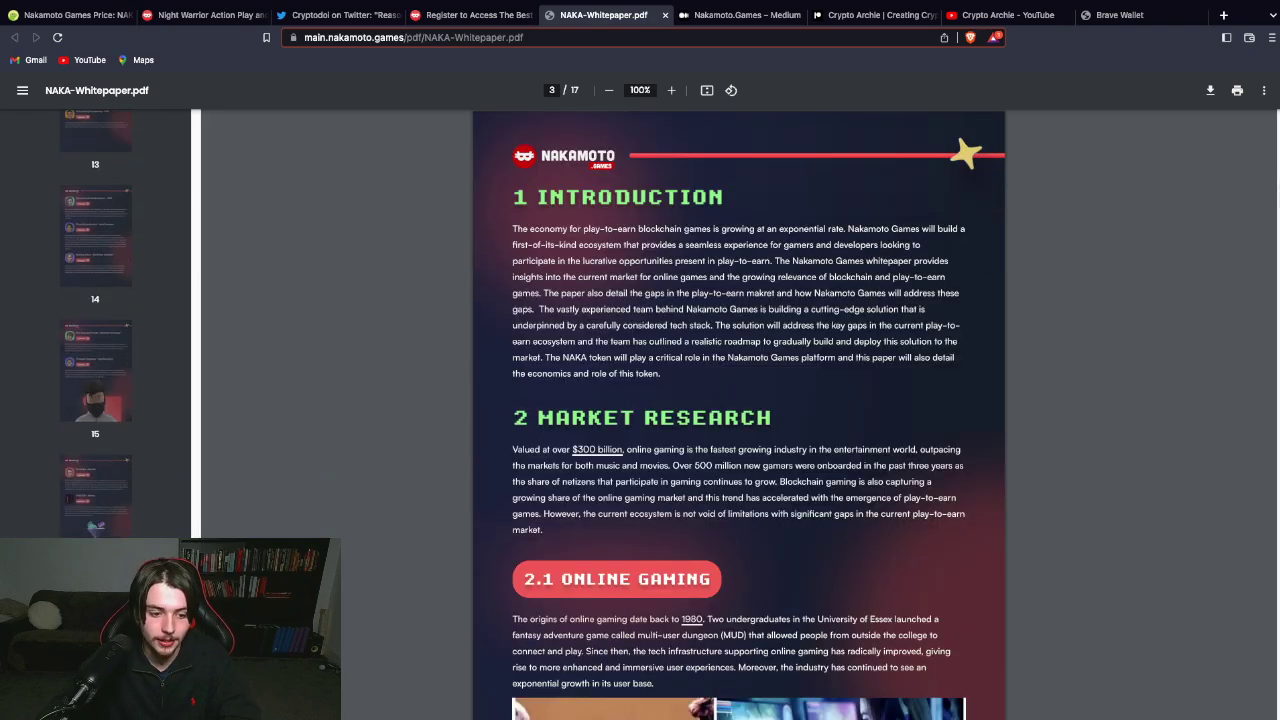
{"action": "left_click", "coordinate": [95, 371]}
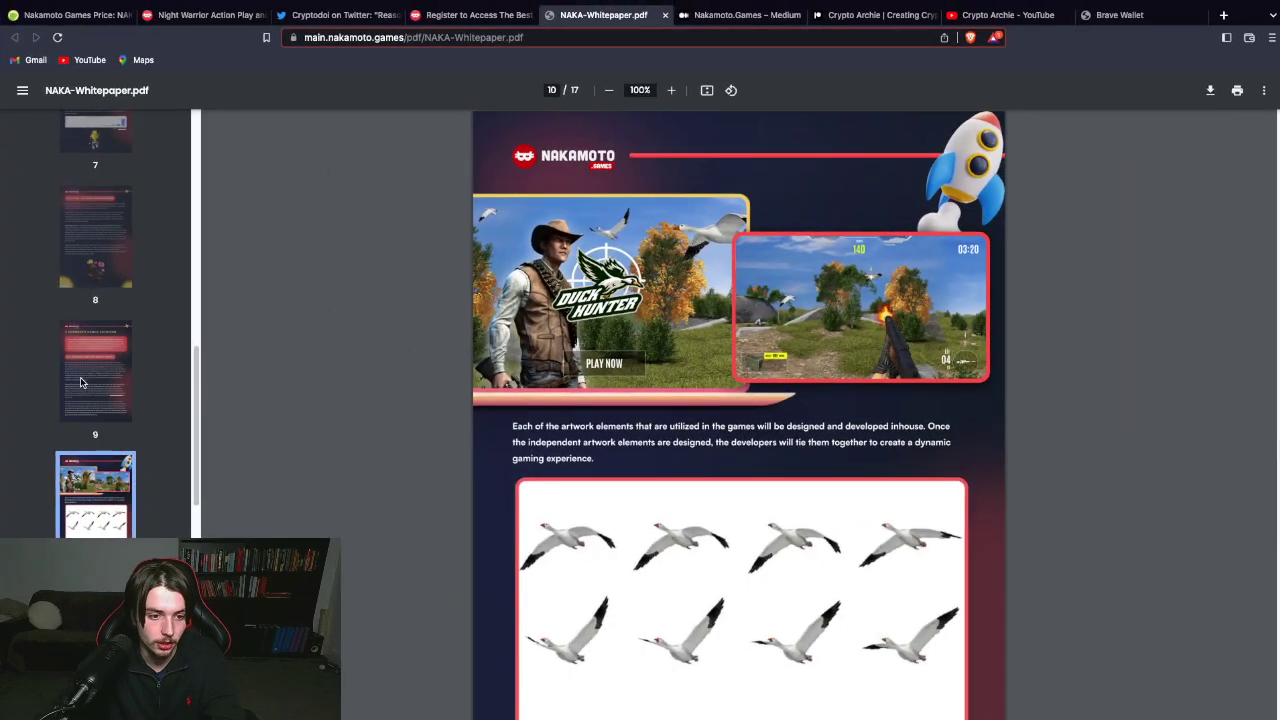
{"action": "left_click", "coordinate": [95, 237]}
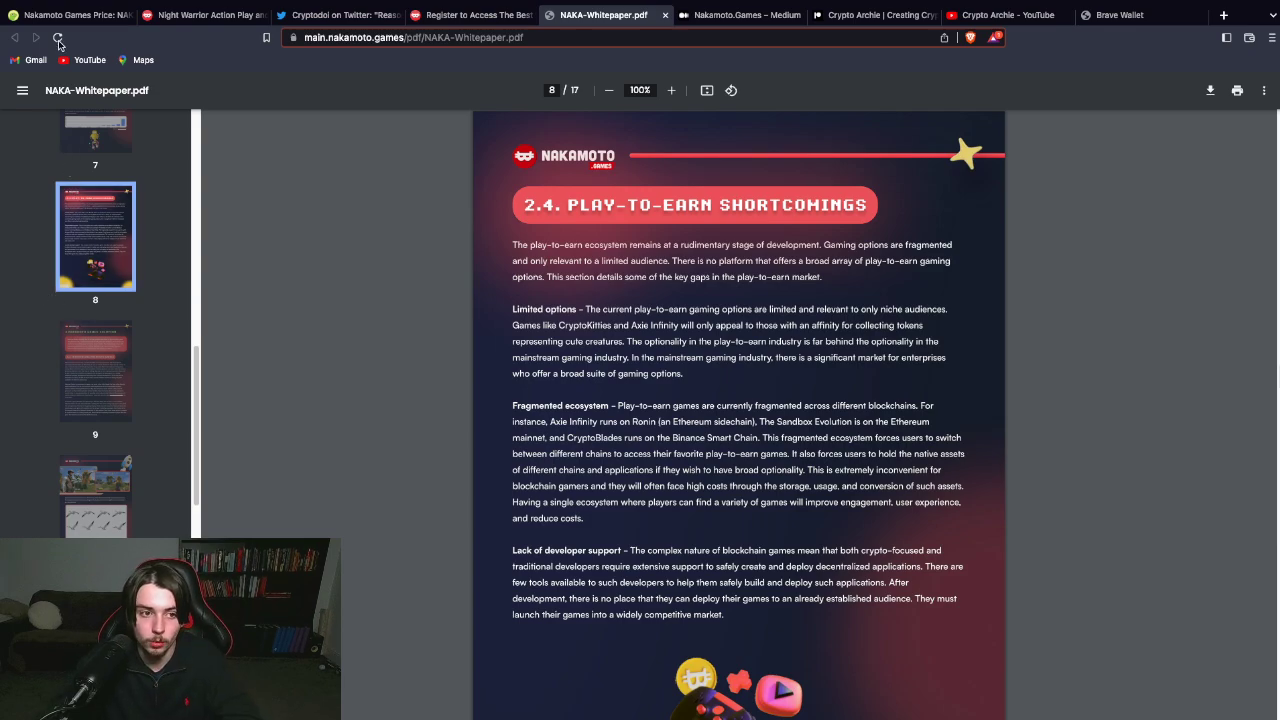
{"action": "left_click", "coordinate": [65, 14]}
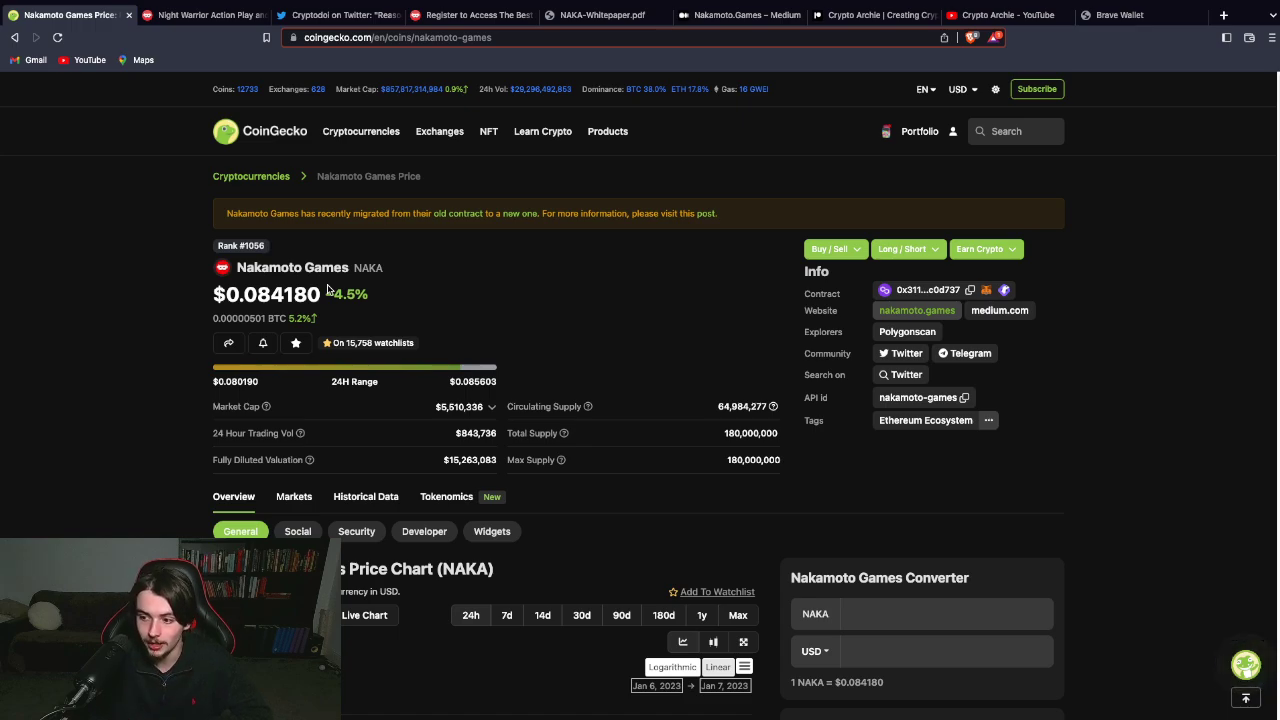
{"action": "mouse_move", "coordinate": [1087, 325]}
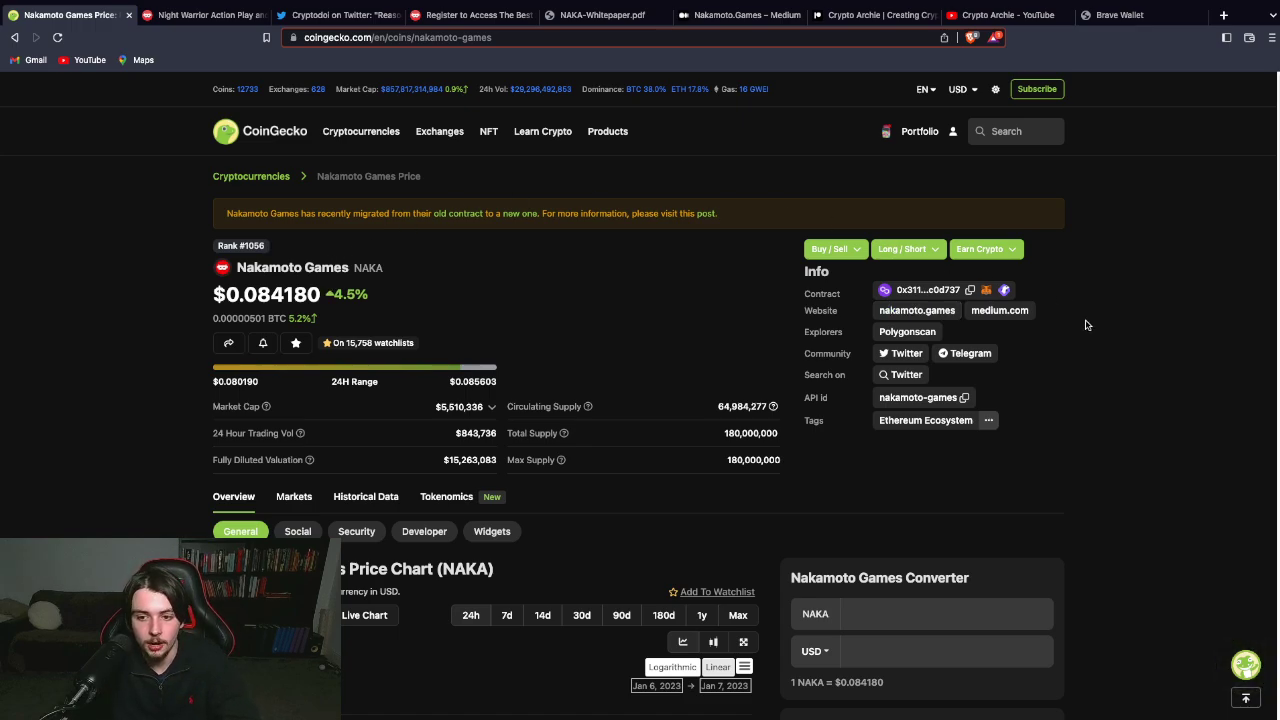
Review the exchanges trading NAKA, then follow the Community Twitter link to the project's profile
{"action": "left_click", "coordinate": [294, 496]}
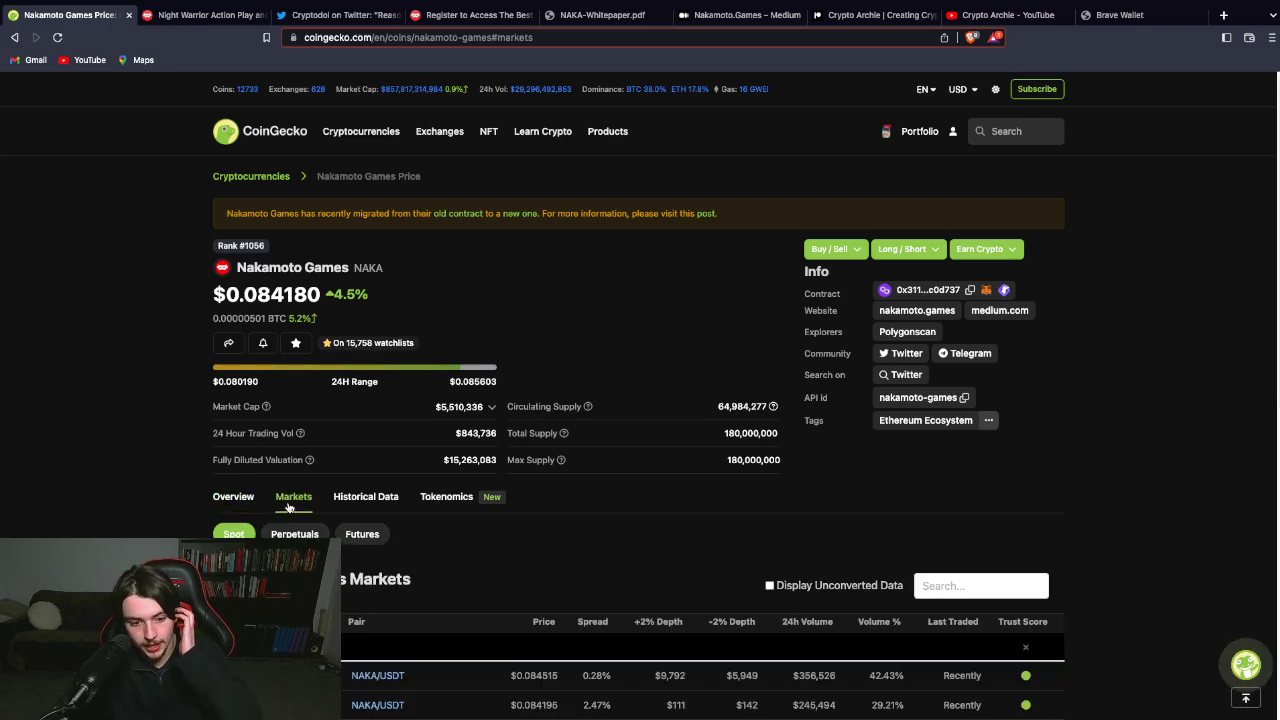
{"action": "scroll", "scroll_direction": "down", "scroll_amount": 3}
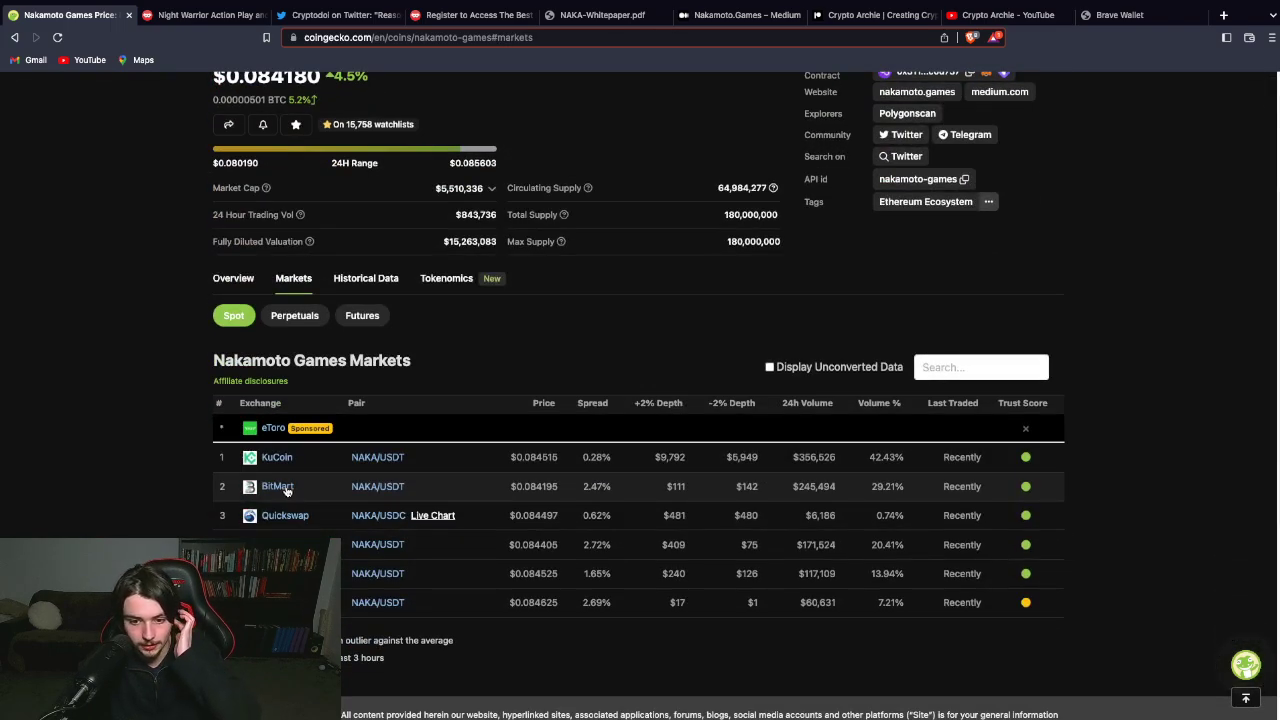
{"action": "scroll", "scroll_direction": "up", "scroll_amount": 3}
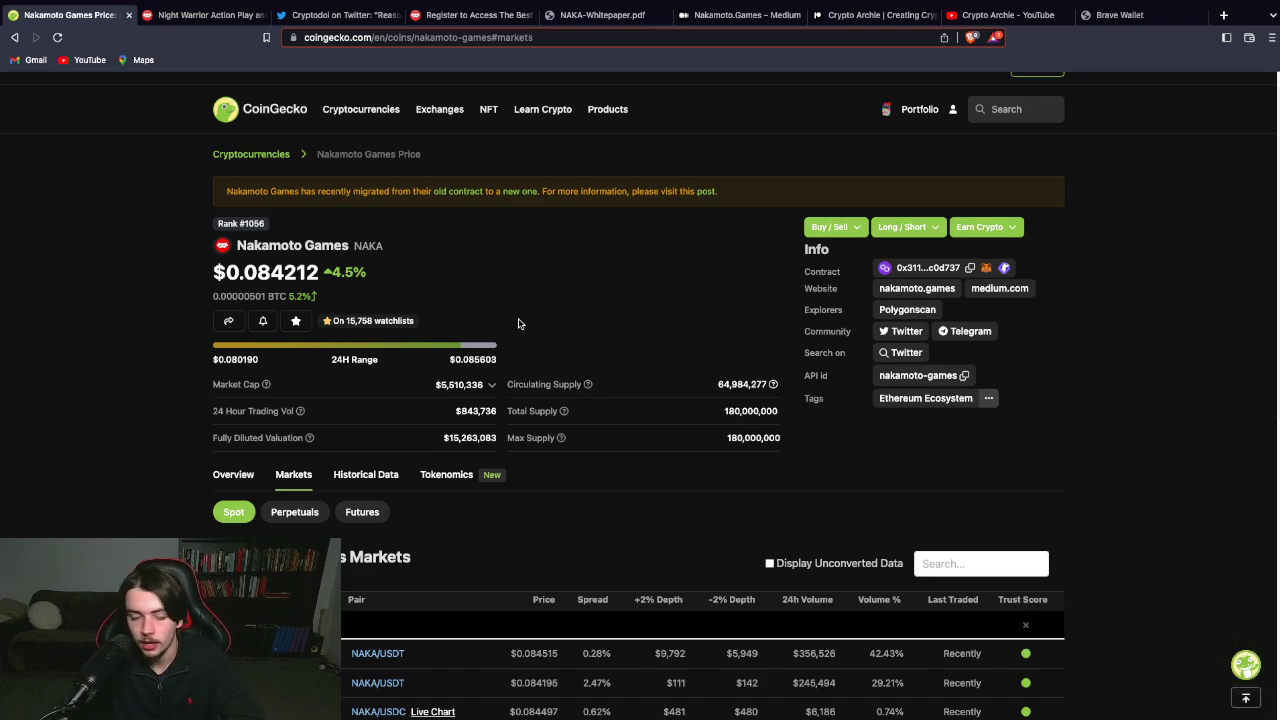
{"action": "mouse_move", "coordinate": [430, 389]}
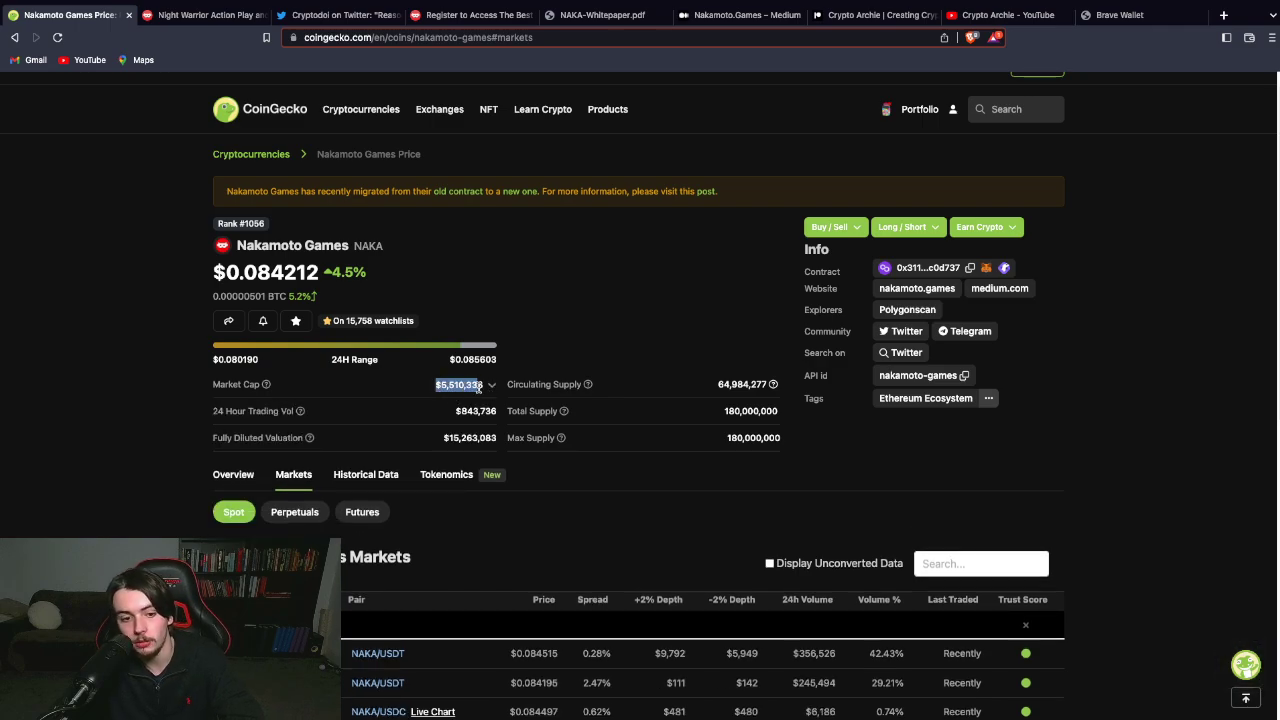
{"action": "scroll", "scroll_direction": "down", "scroll_amount": 3}
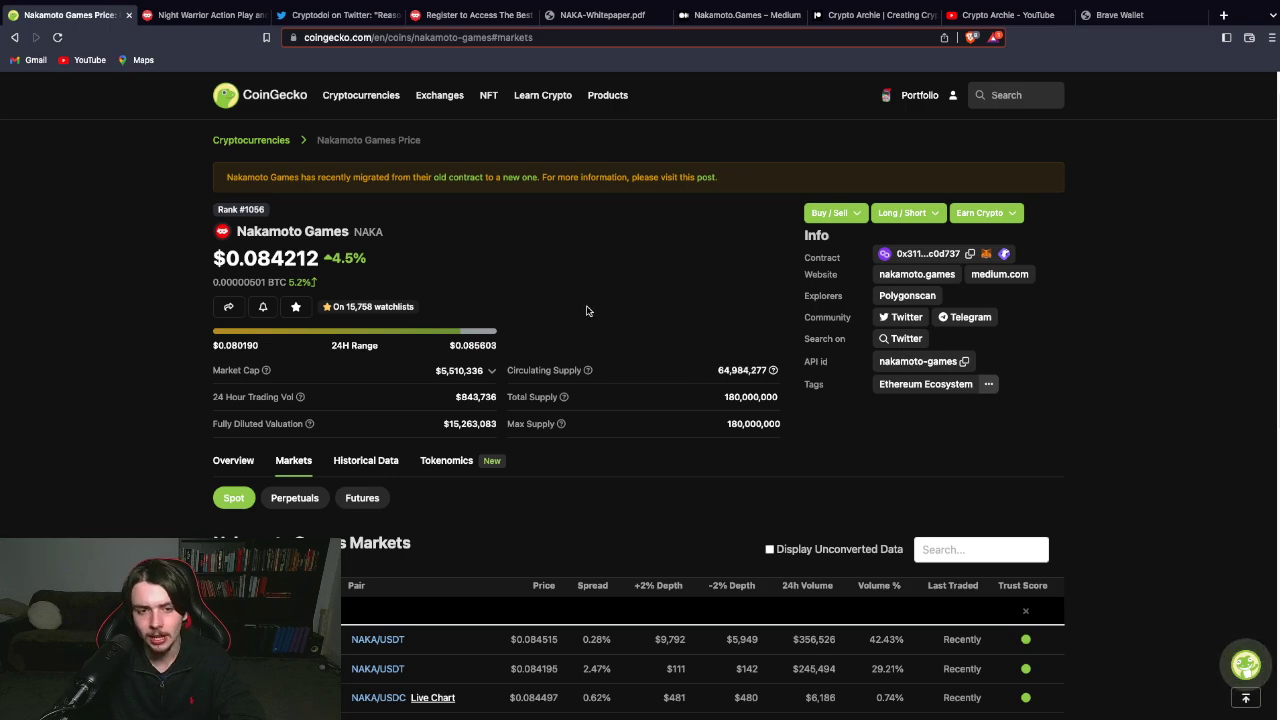
{"action": "mouse_move", "coordinate": [571, 306]}
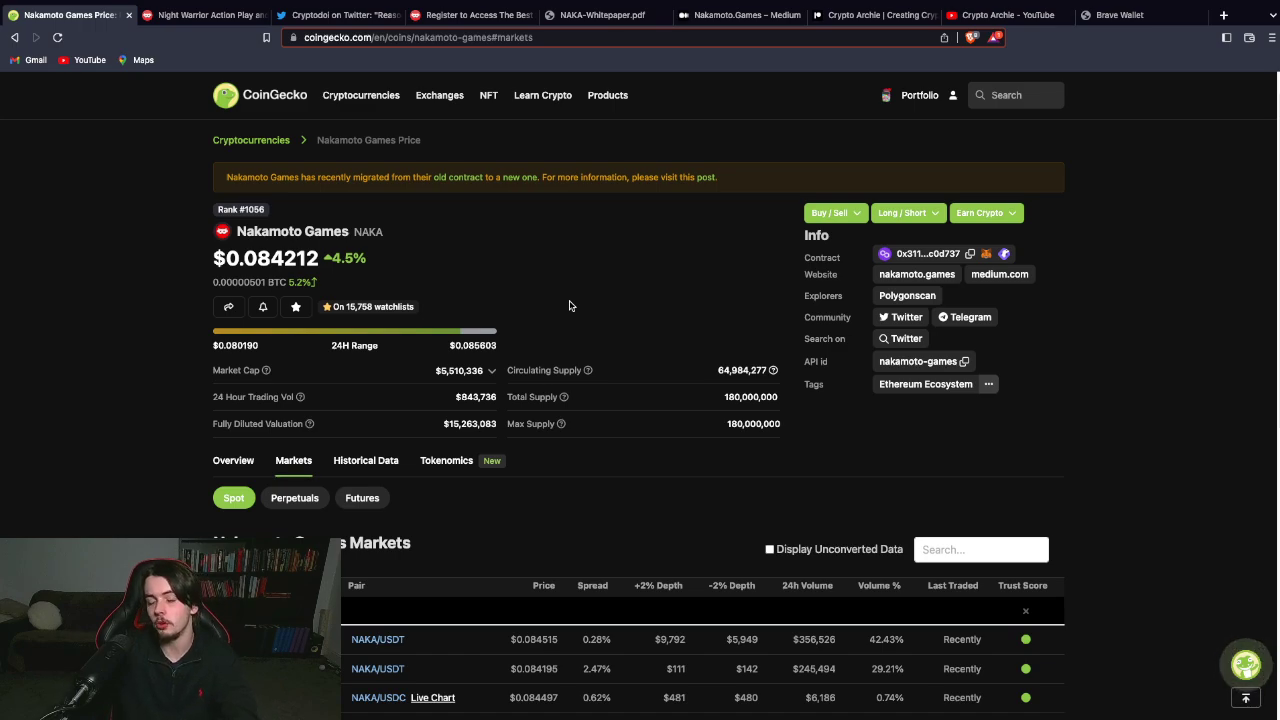
{"action": "mouse_move", "coordinate": [715, 378]}
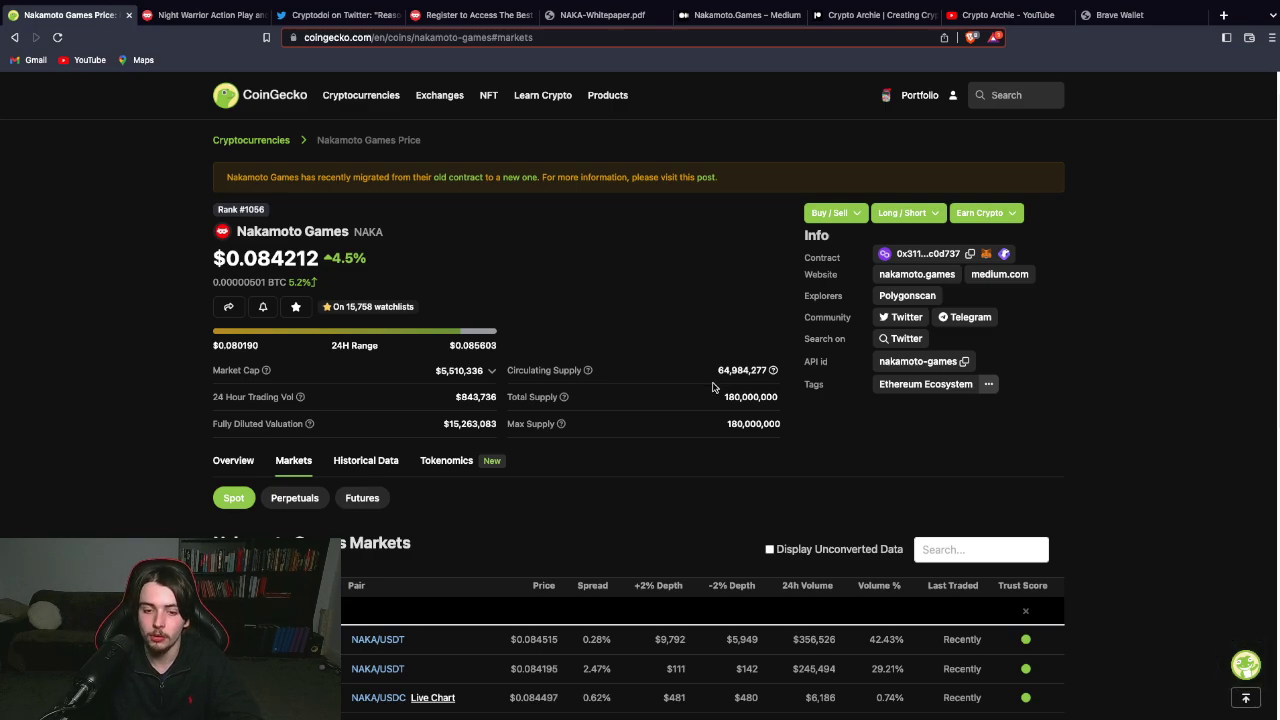
{"action": "left_click", "coordinate": [900, 317]}
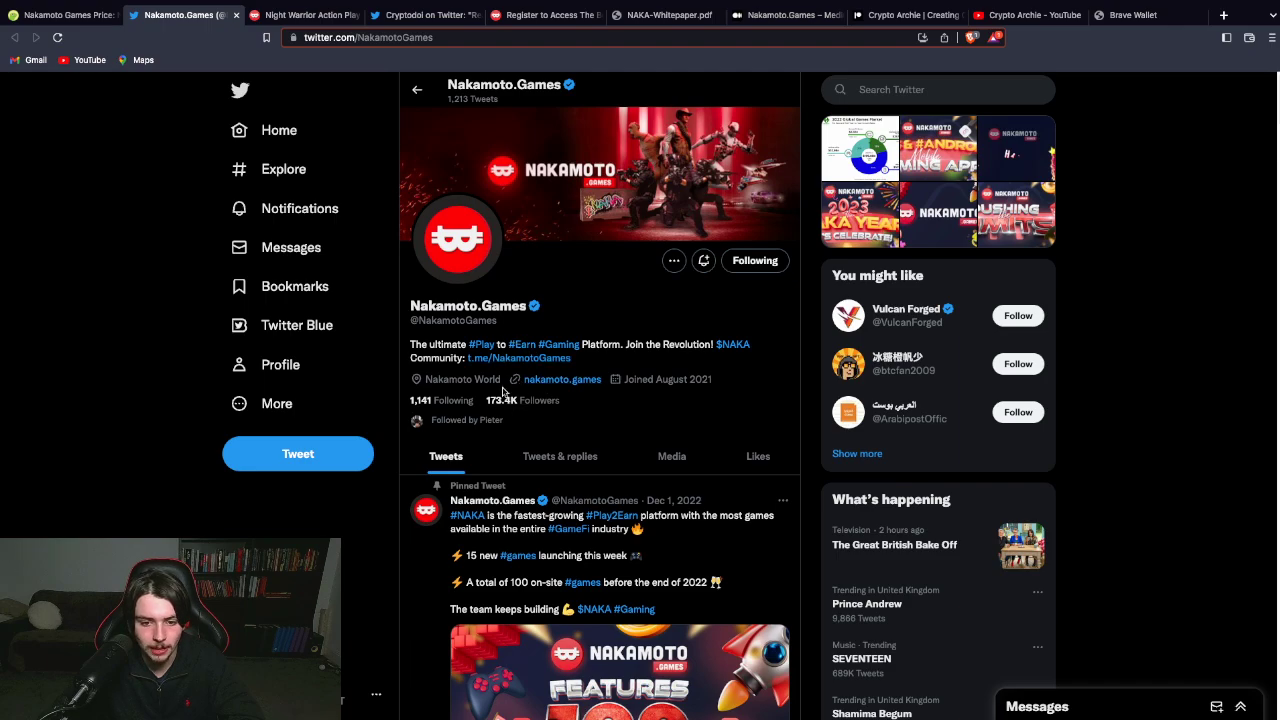
{"action": "scroll", "scroll_direction": "down", "scroll_amount": 3}
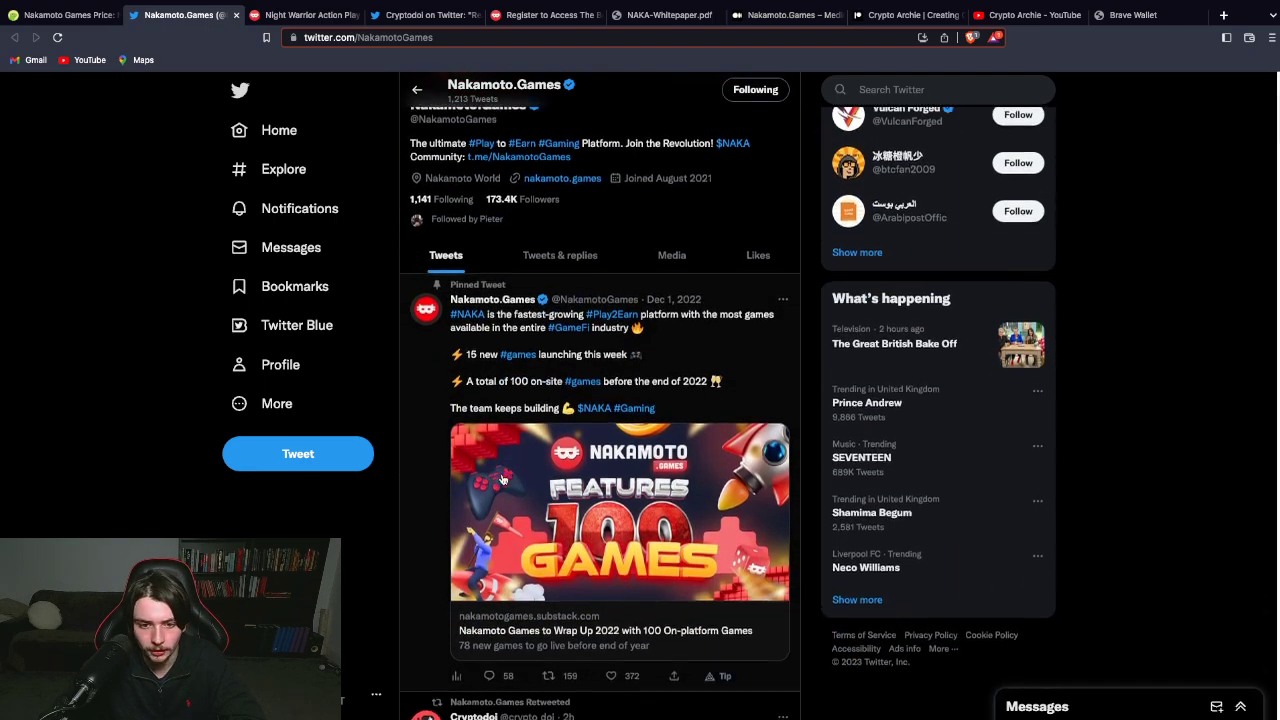
{"action": "scroll", "scroll_direction": "down", "scroll_amount": 3}
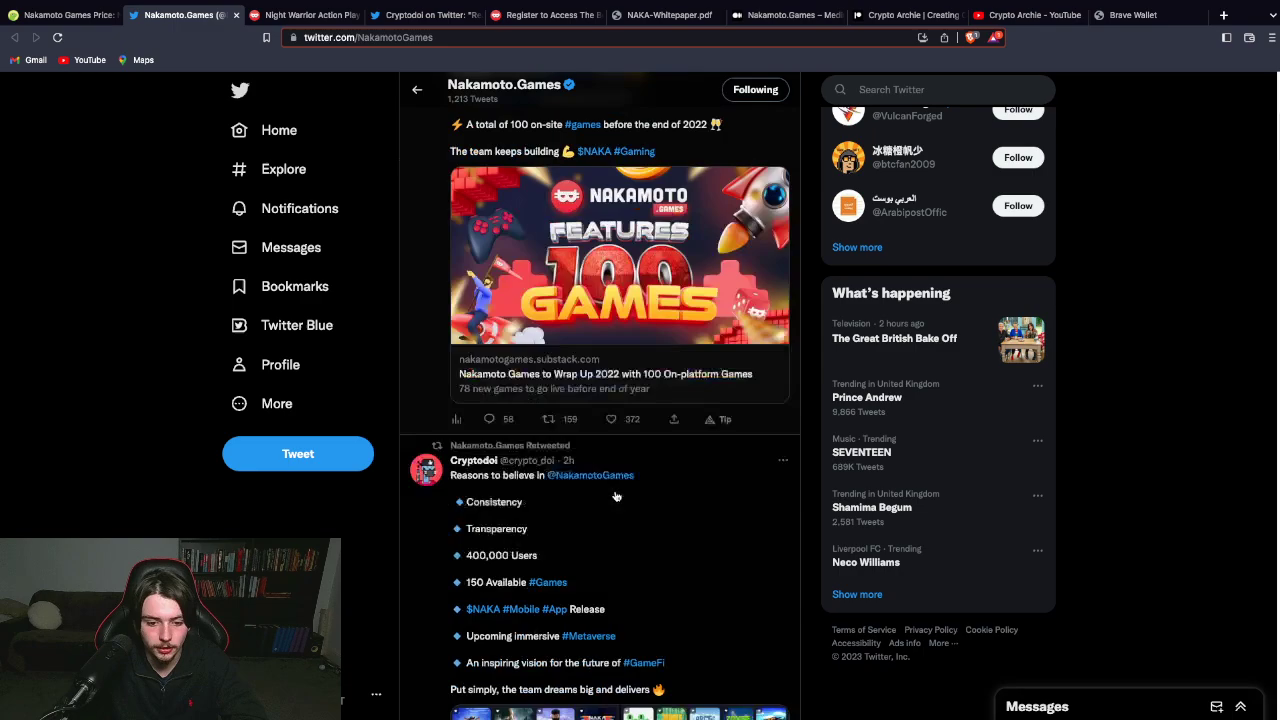
{"action": "scroll", "scroll_direction": "down", "scroll_amount": 3}
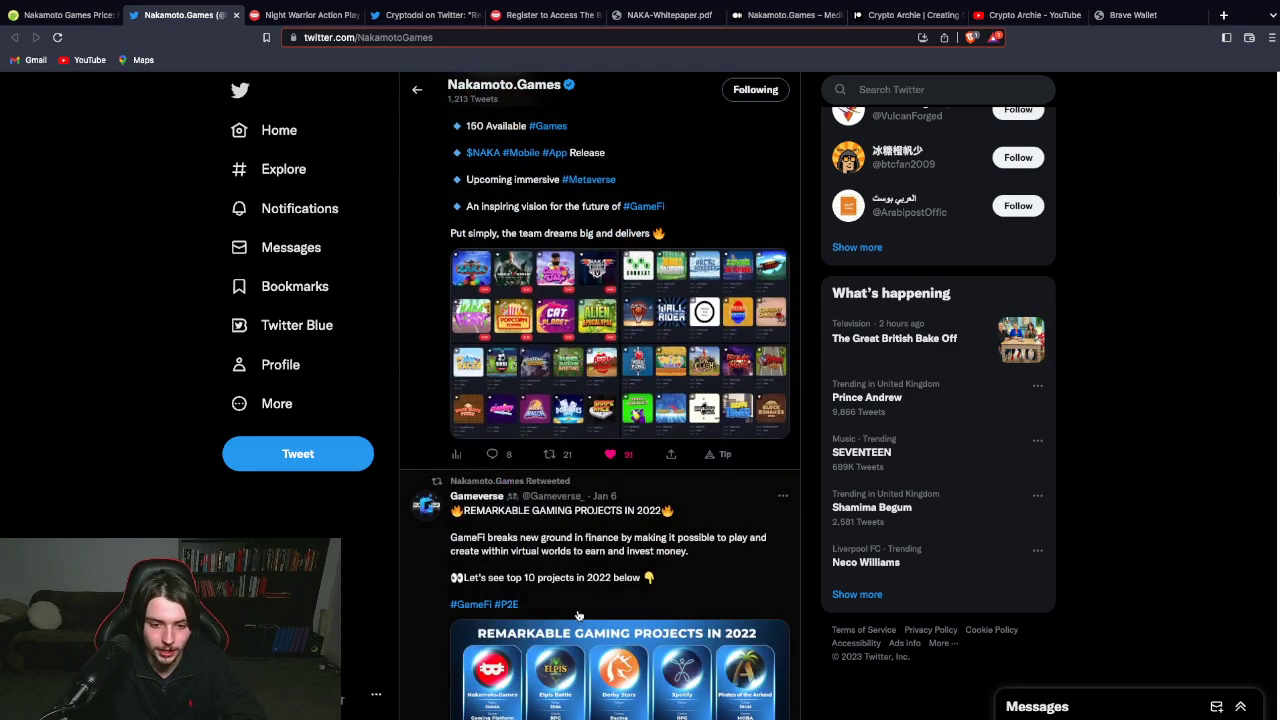
{"action": "scroll", "scroll_direction": "down", "scroll_amount": 3}
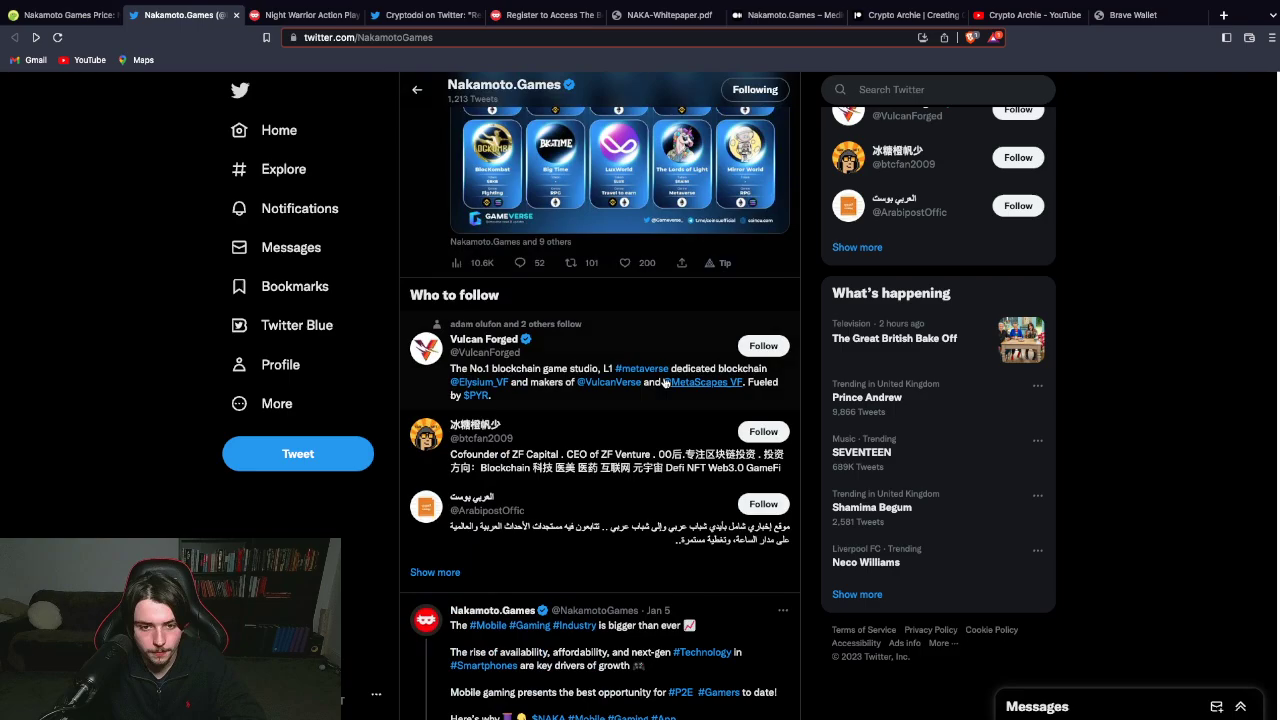
{"action": "scroll", "scroll_direction": "down", "scroll_amount": 3}
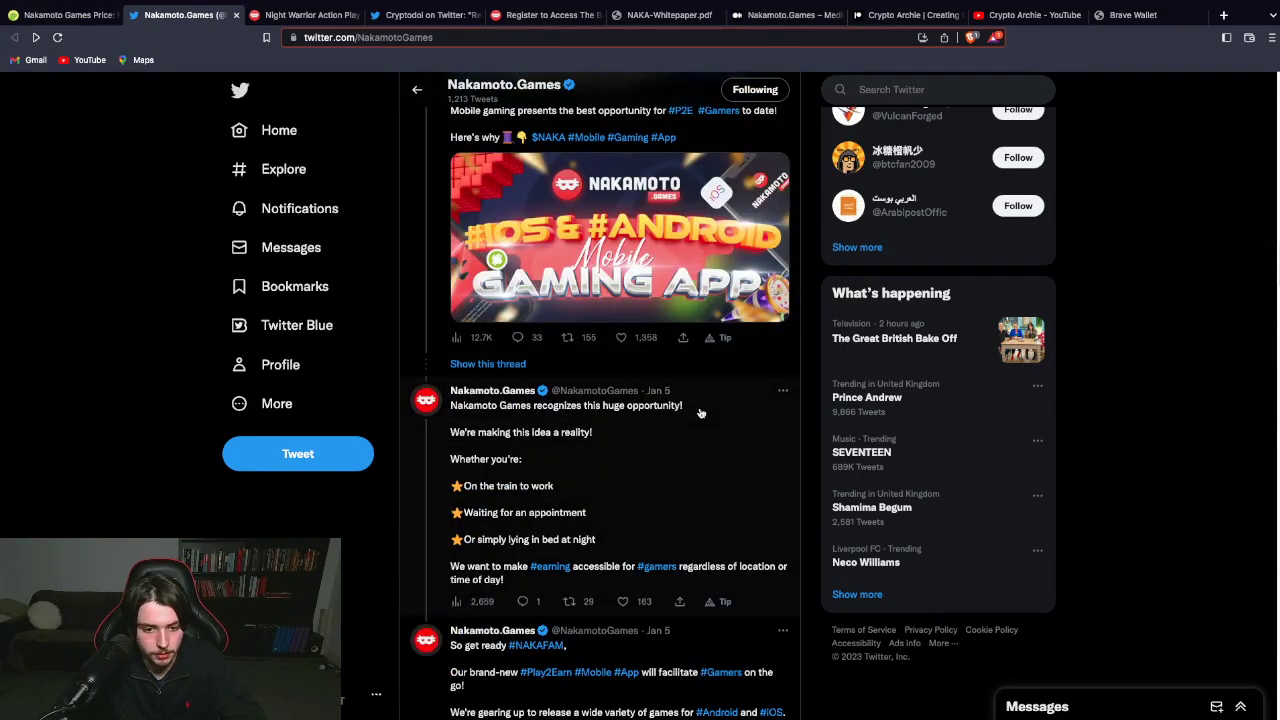
{"action": "scroll", "scroll_direction": "down", "scroll_amount": 3}
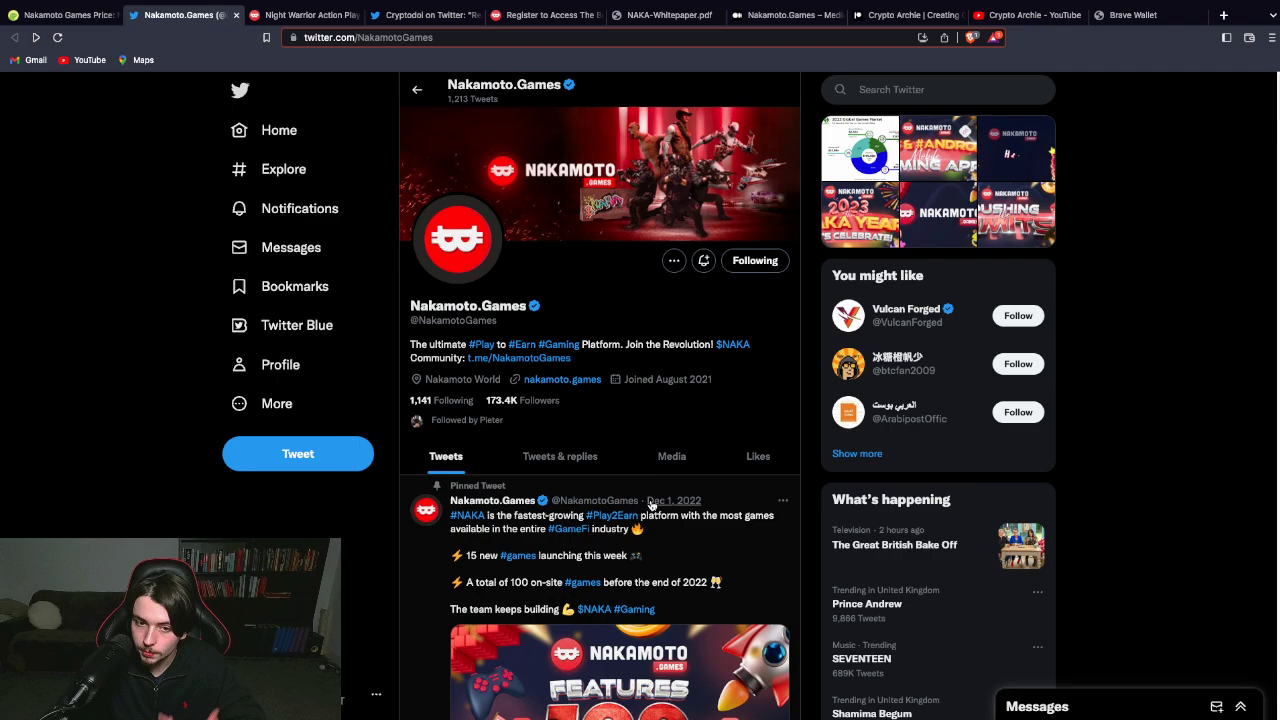
Enlarge the NAKAMOTO.GAMES profile header banner to full size
{"action": "left_click", "coordinate": [600, 175]}
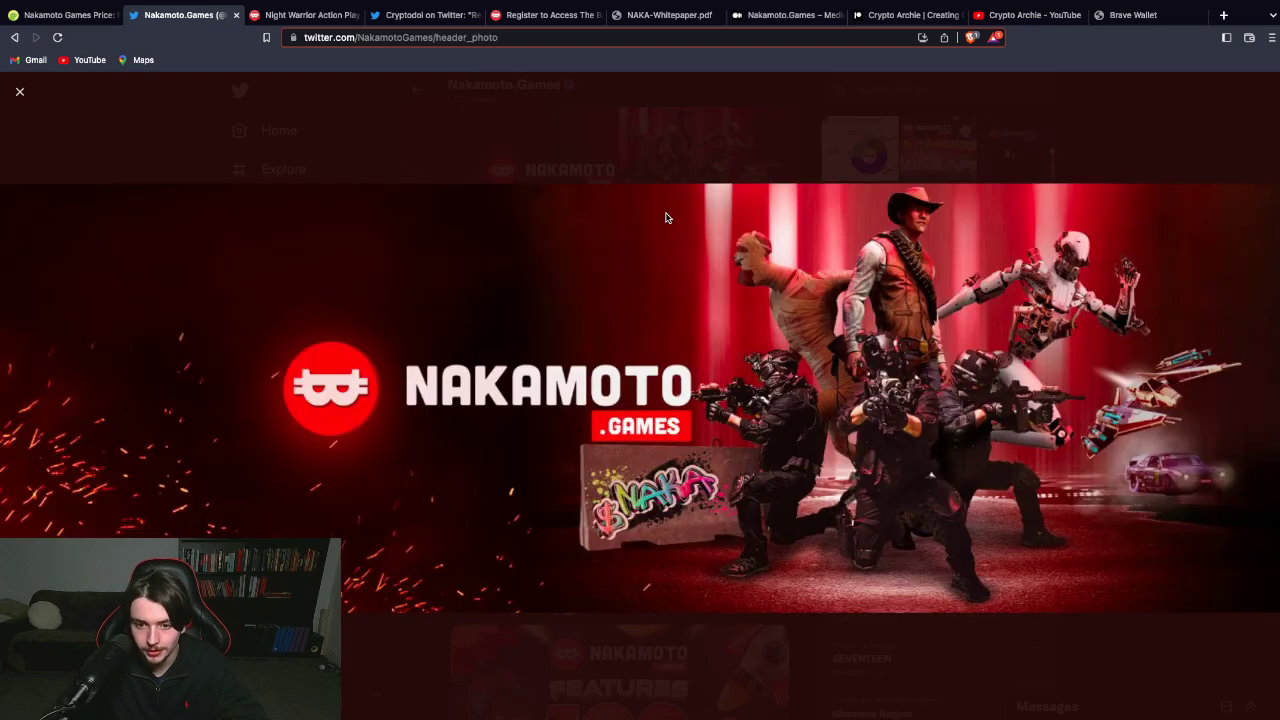
{"action": "mouse_move", "coordinate": [601, 152]}
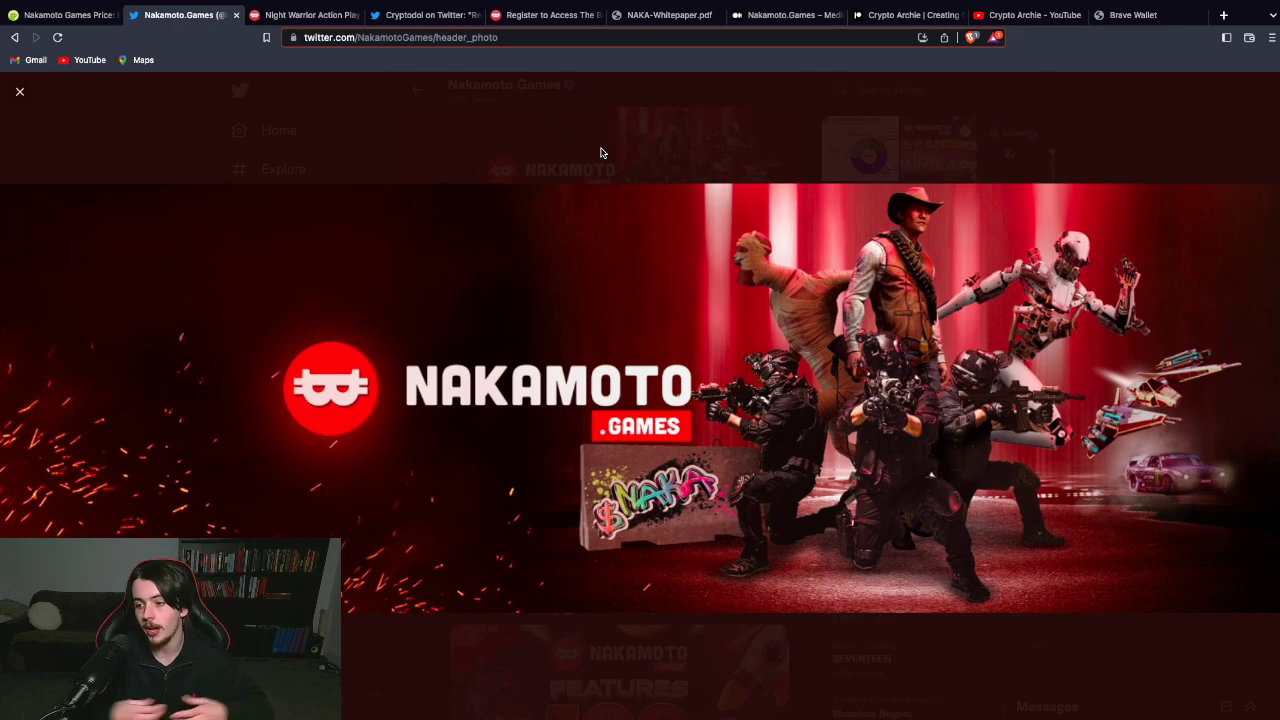
{"action": "mouse_move", "coordinate": [371, 107]}
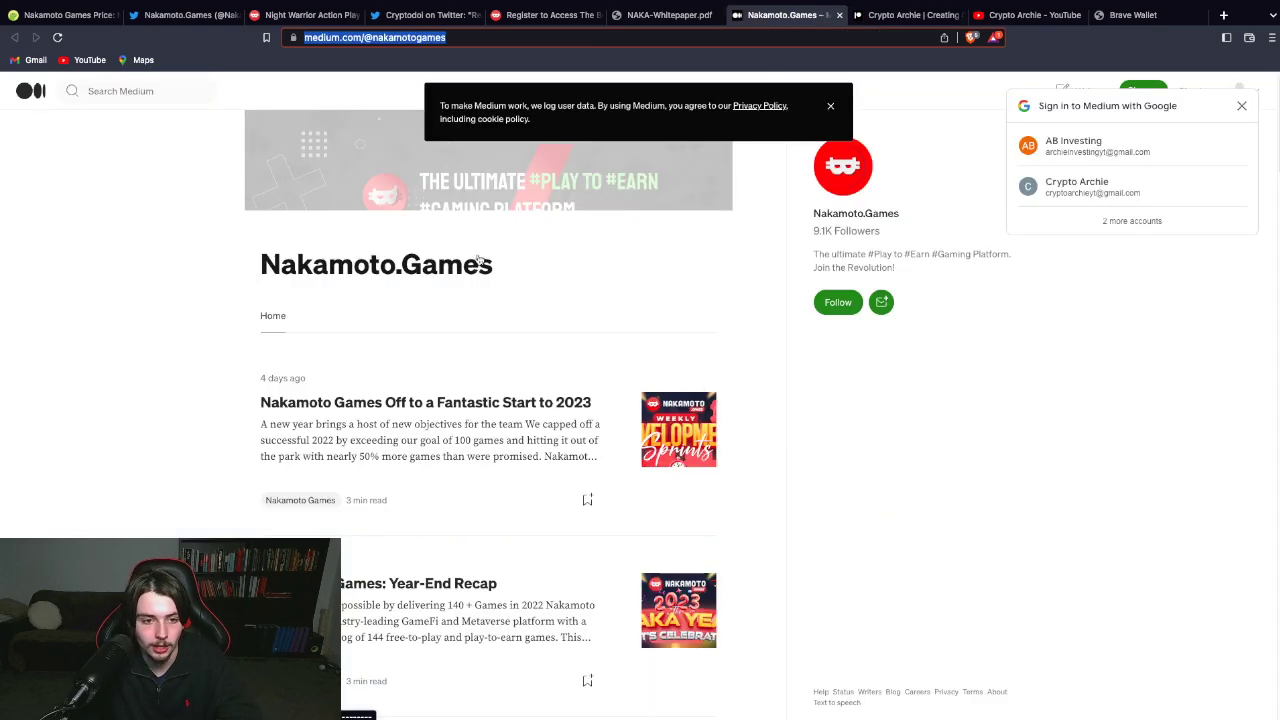
{"action": "left_click", "coordinate": [60, 15]}
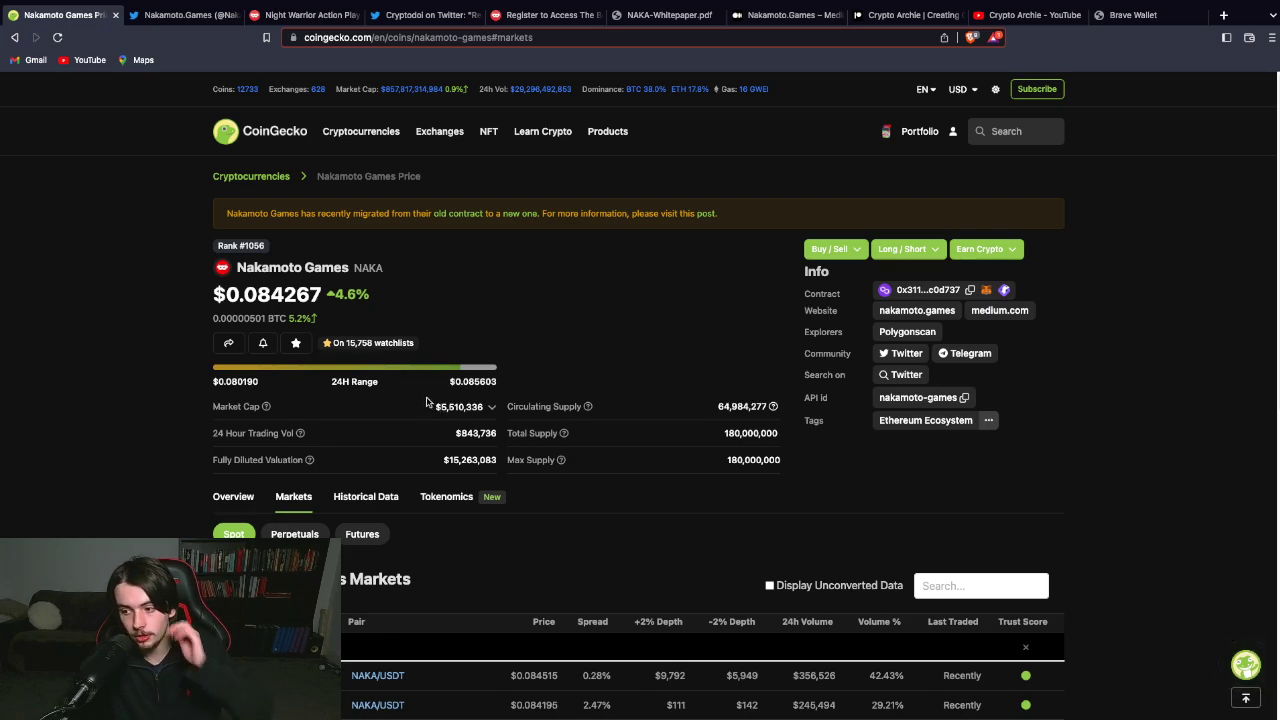
{"action": "mouse_move", "coordinate": [418, 388]}
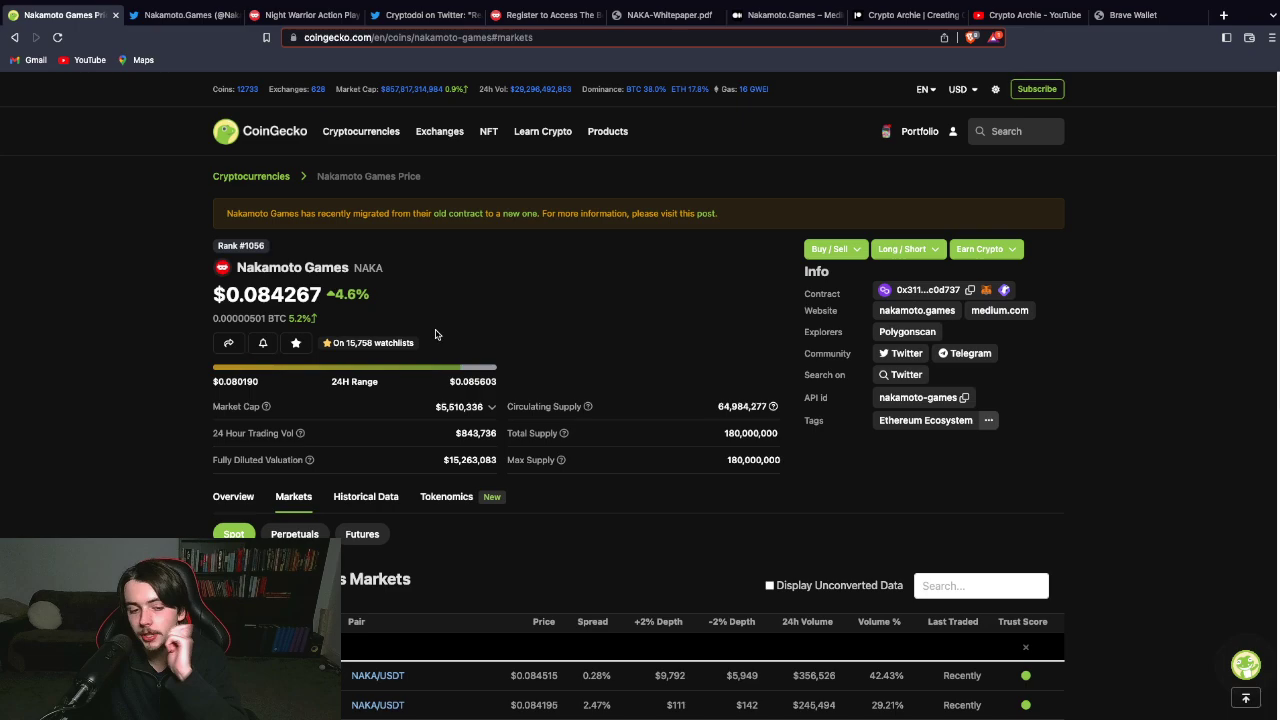
Scroll the CoinGecko Nakamoto Games page past its market cap and supply figures
{"action": "scroll", "scroll_direction": "down", "scroll_amount": 3}
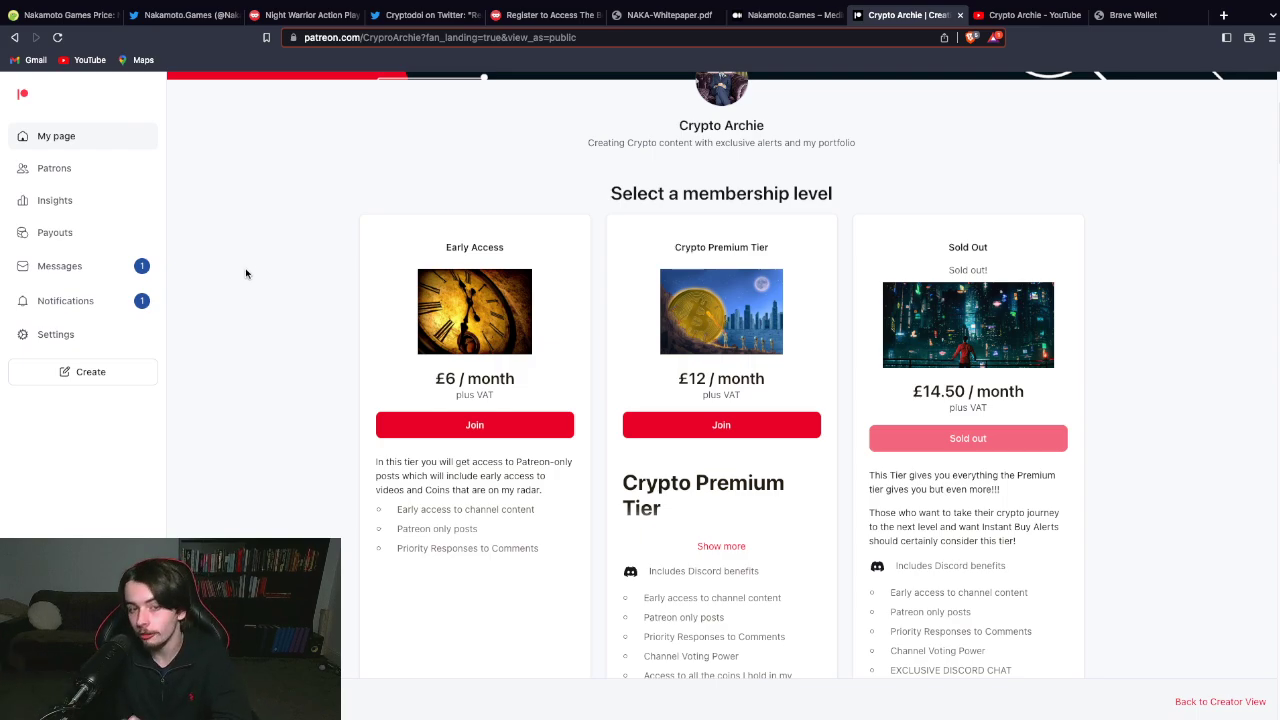
Scroll through the Crypto Archie Patreon tiers from Elite and V.I.P up to Inner Circle and back
{"action": "scroll", "scroll_direction": "down", "scroll_amount": 3}
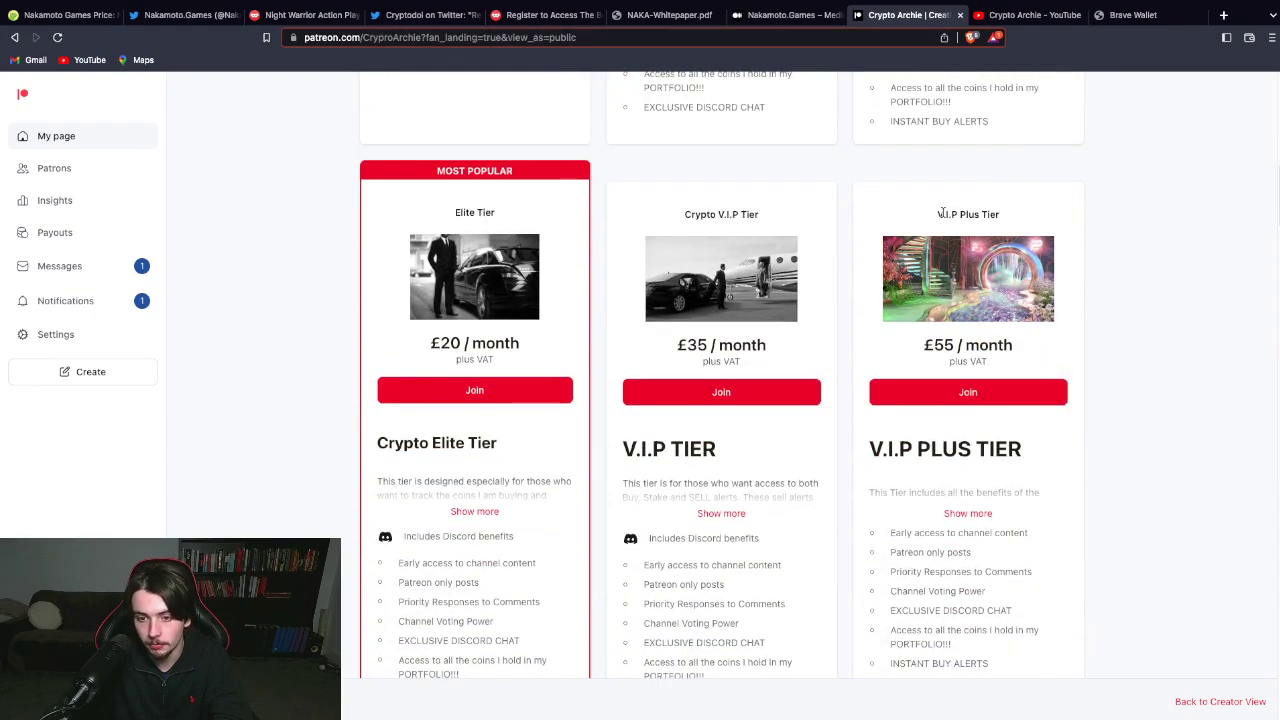
{"action": "double_click", "coordinate": [958, 214]}
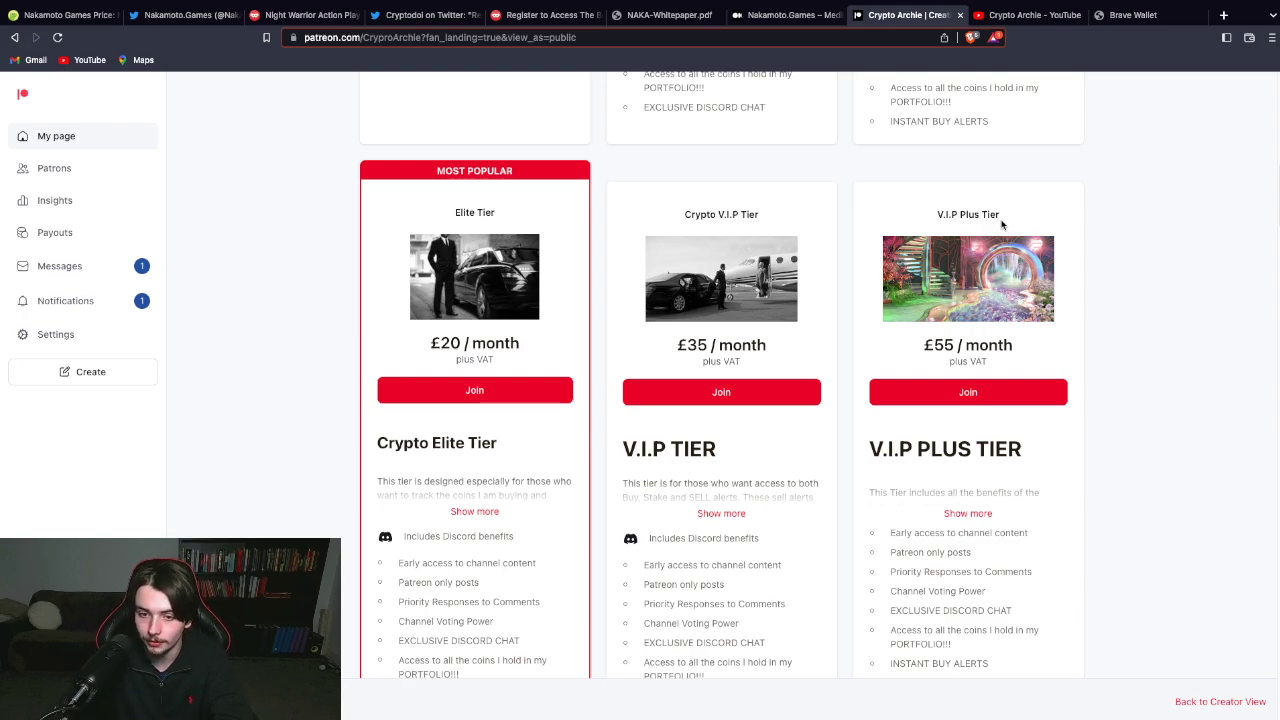
{"action": "scroll", "scroll_direction": "down", "scroll_amount": 3}
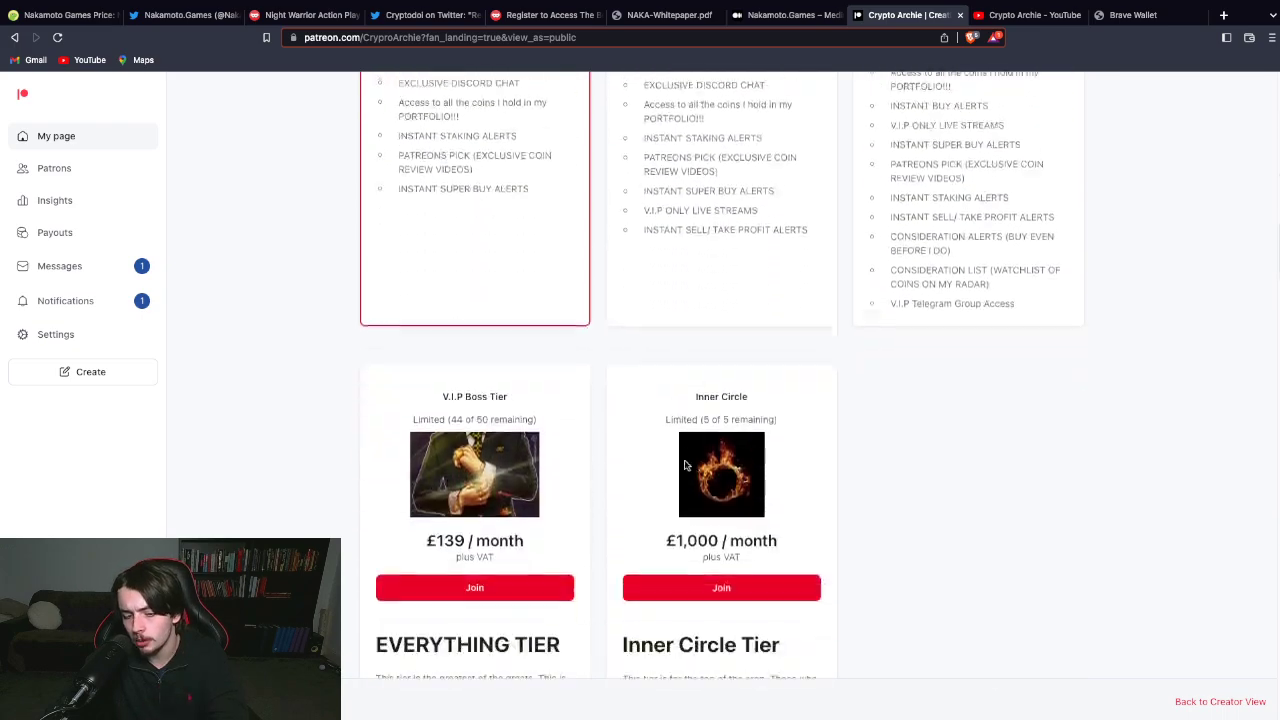
{"action": "scroll", "scroll_direction": "down", "scroll_amount": 3}
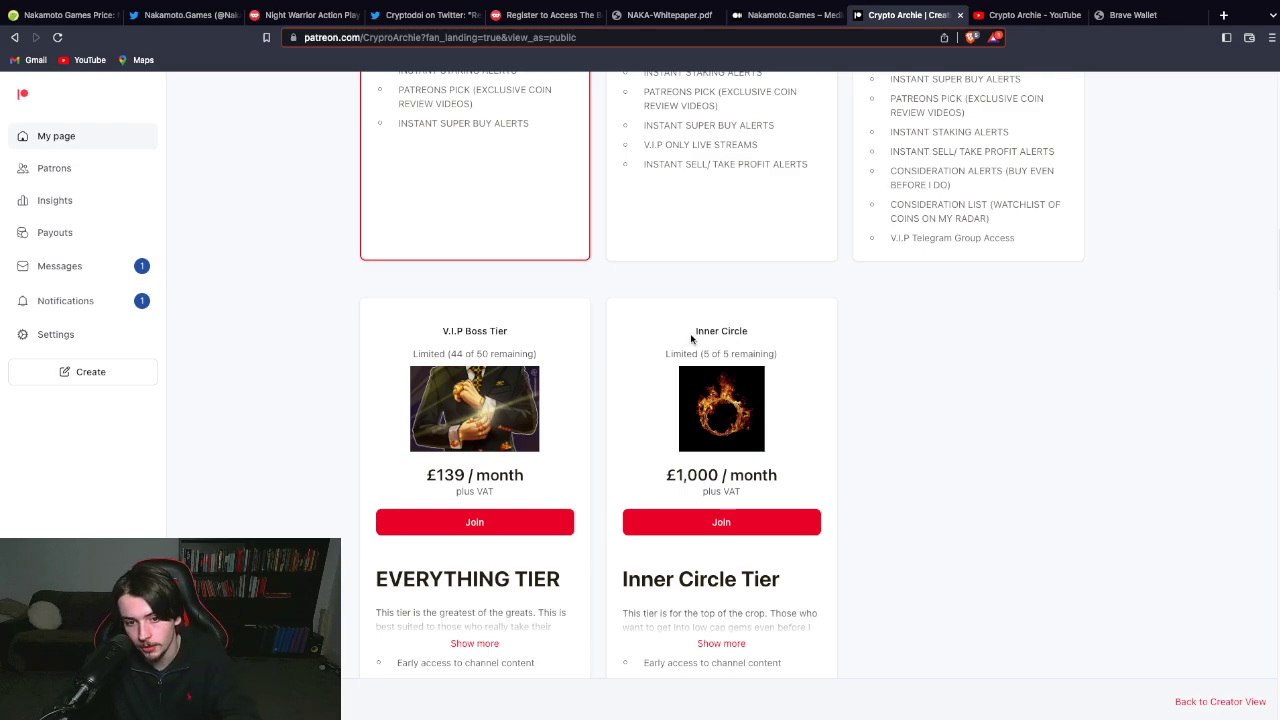
{"action": "scroll", "scroll_direction": "down", "scroll_amount": 3}
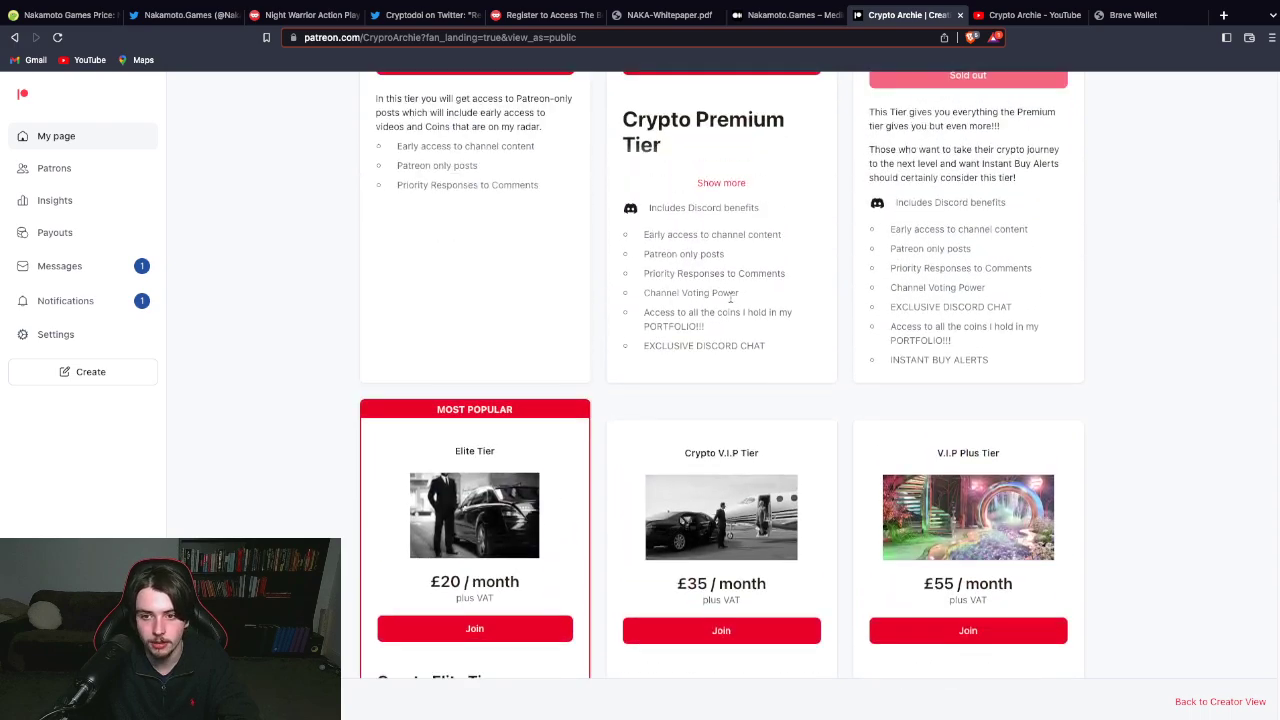
{"action": "scroll", "scroll_direction": "up", "scroll_amount": 3}
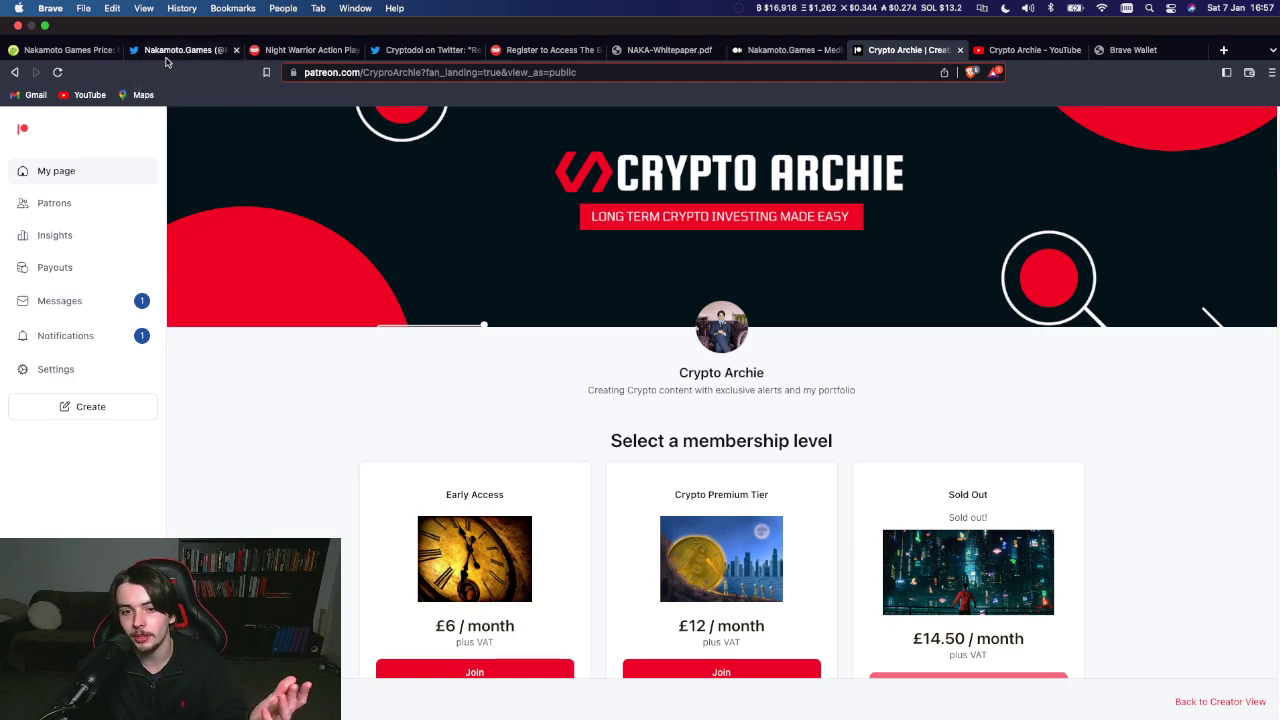
{"action": "scroll", "scroll_direction": "down", "scroll_amount": 3}
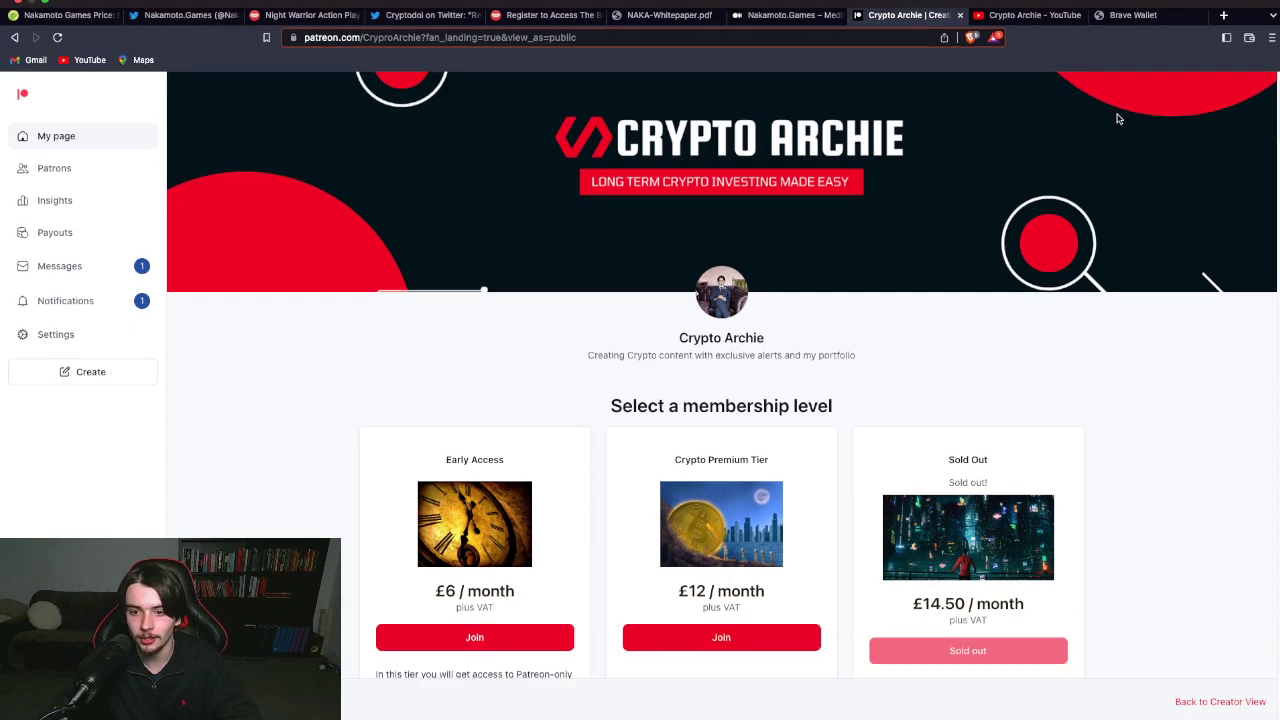